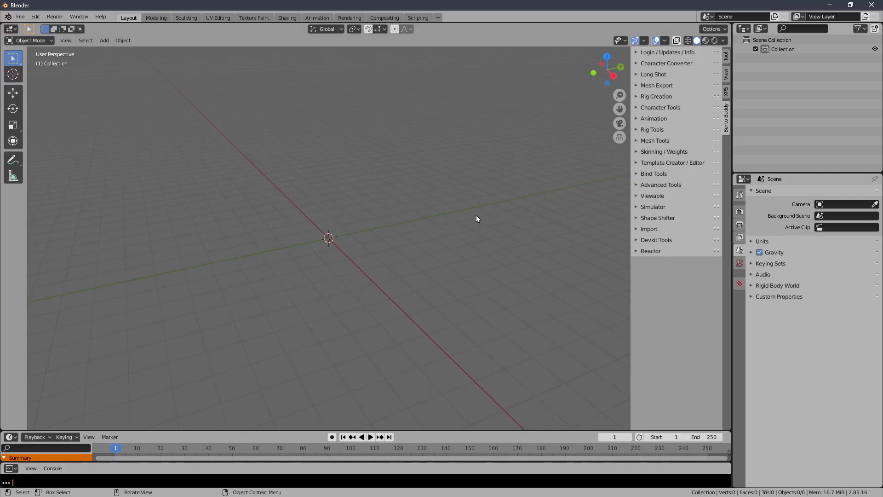
Step: Add a plane mesh to the empty scene as the ground
{"action": "left_click", "coordinate": [122, 40]}
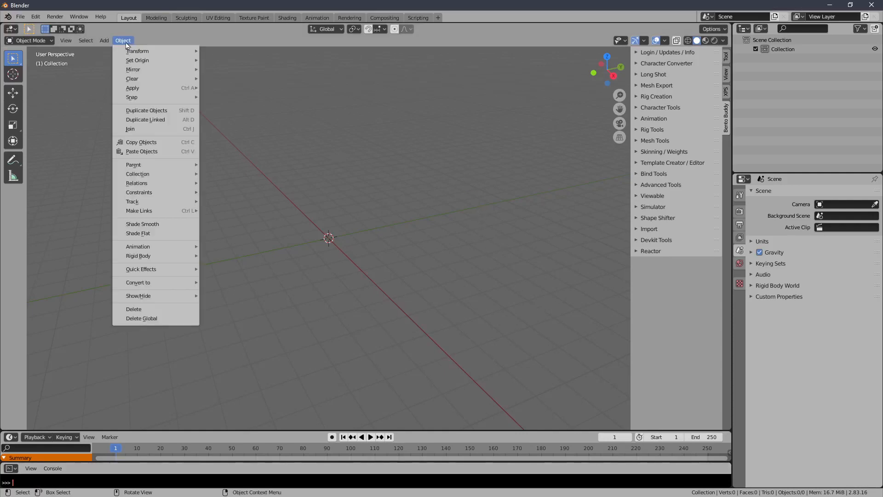
{"action": "left_click", "coordinate": [104, 40]}
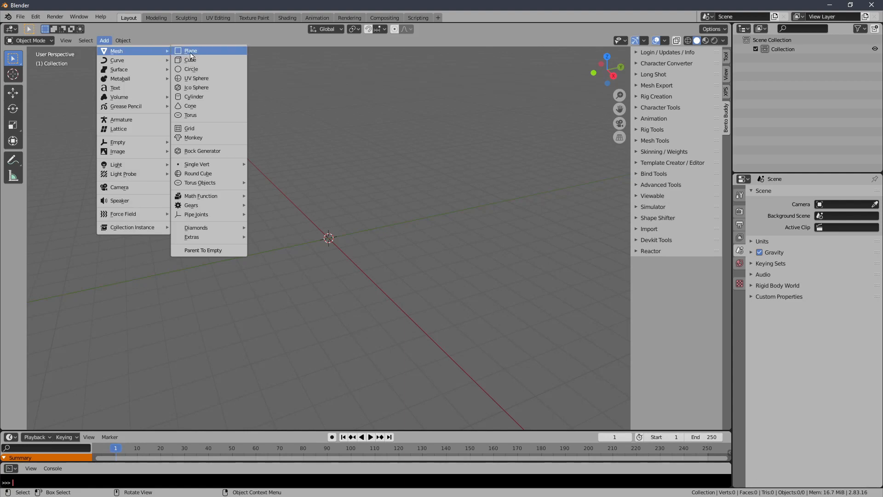
{"action": "left_click", "coordinate": [190, 51]}
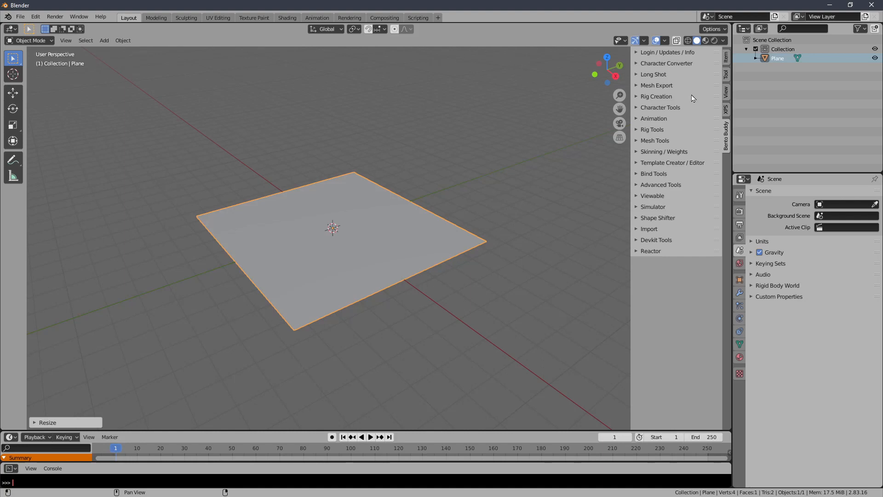
Step: Show the plane's transform values and scale it to about 9.81 m square
{"action": "left_click", "coordinate": [726, 57]}
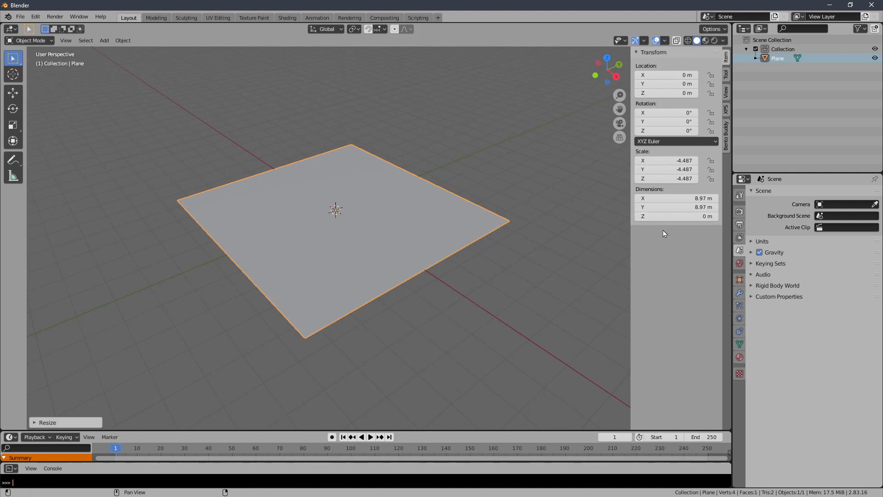
{"action": "mouse_move", "coordinate": [701, 176]}
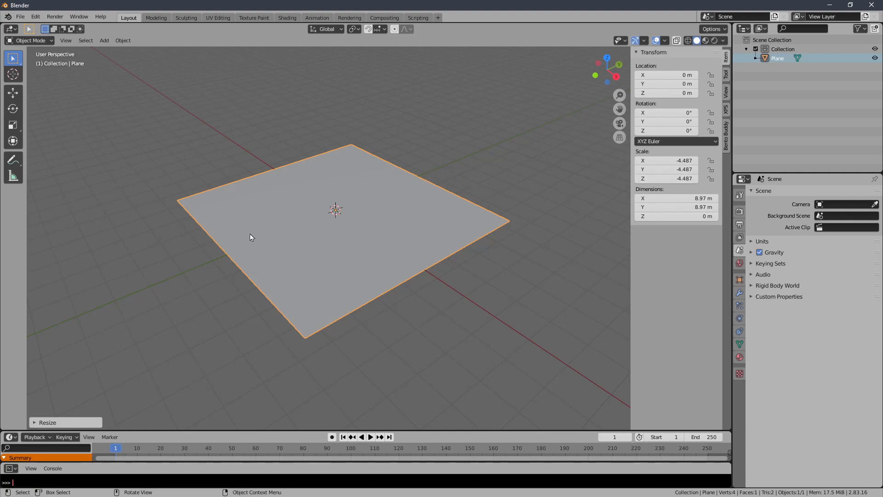
{"action": "mouse_move", "coordinate": [423, 217]}
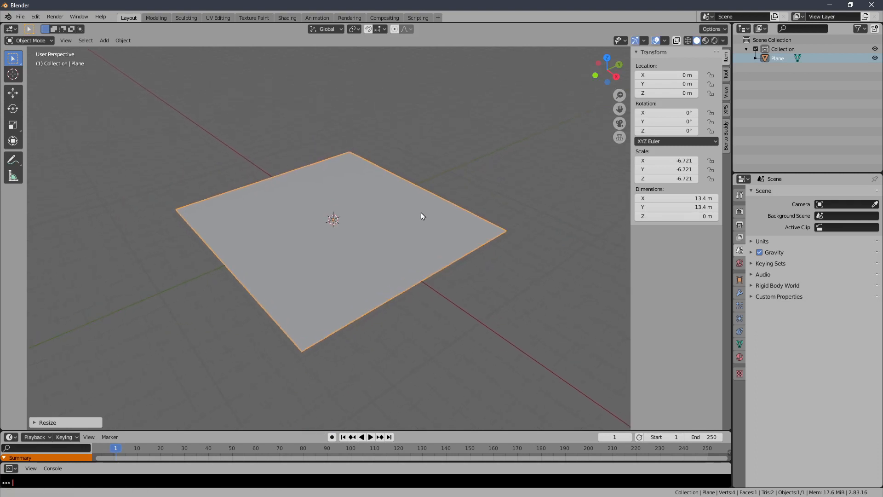
{"action": "key", "text": "s"}
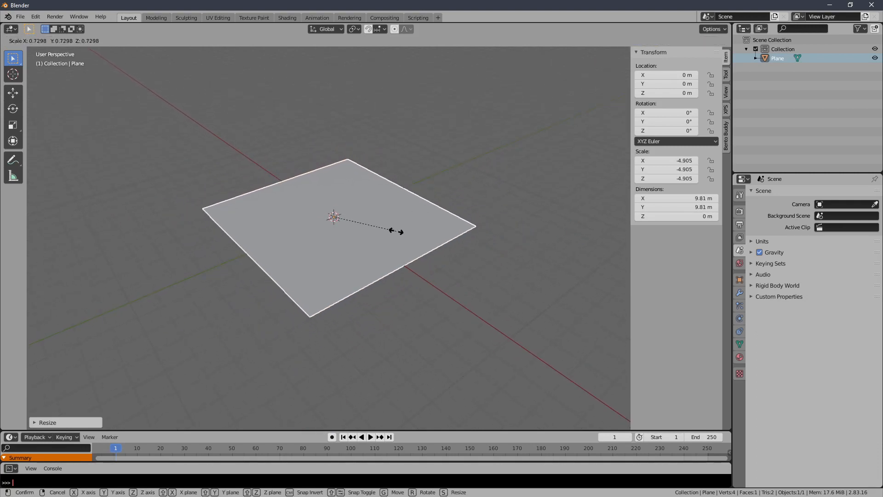
{"action": "left_click", "coordinate": [393, 201]}
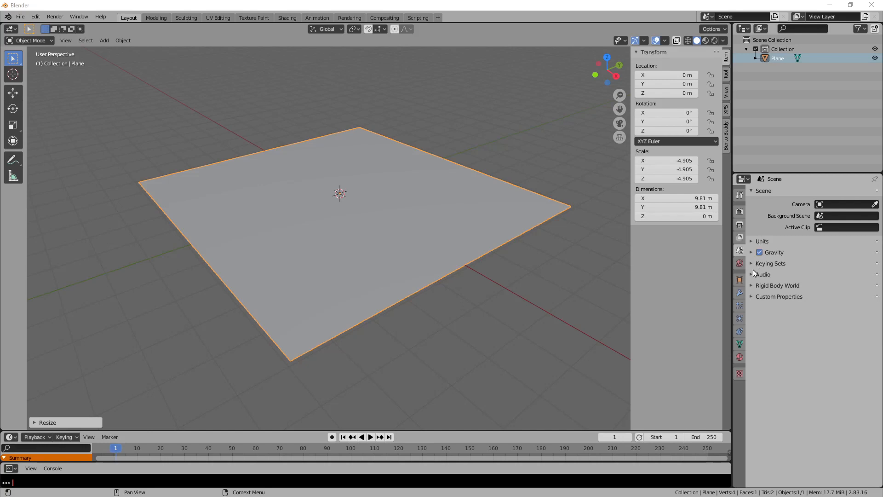
Step: Add a Solidify modifier with -0.15 m thickness to the plane and apply it
{"action": "left_click", "coordinate": [739, 292]}
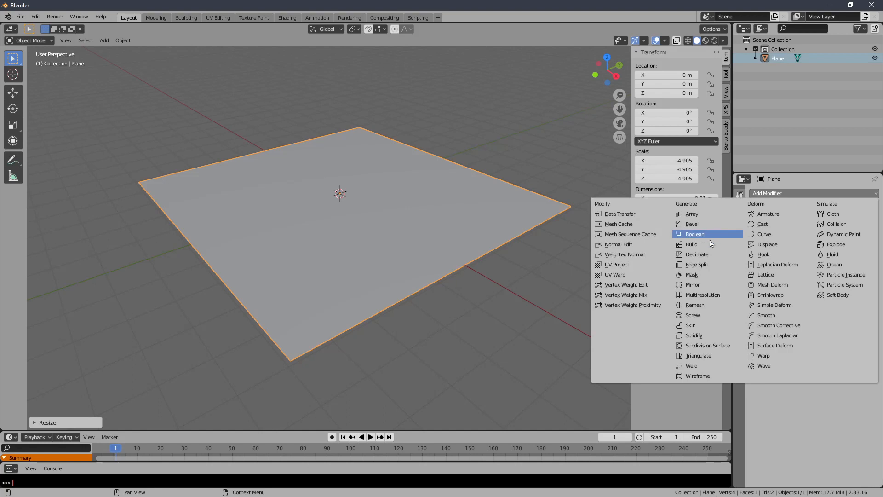
{"action": "mouse_move", "coordinate": [700, 335]}
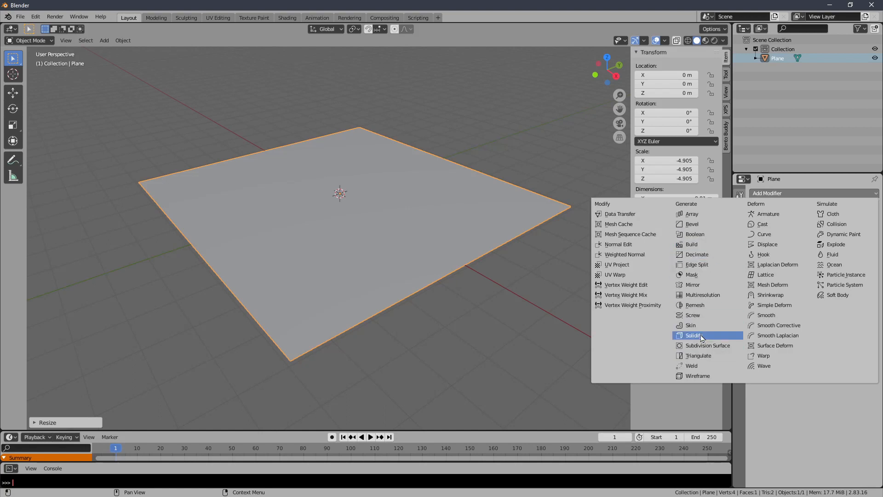
{"action": "left_click", "coordinate": [692, 335]}
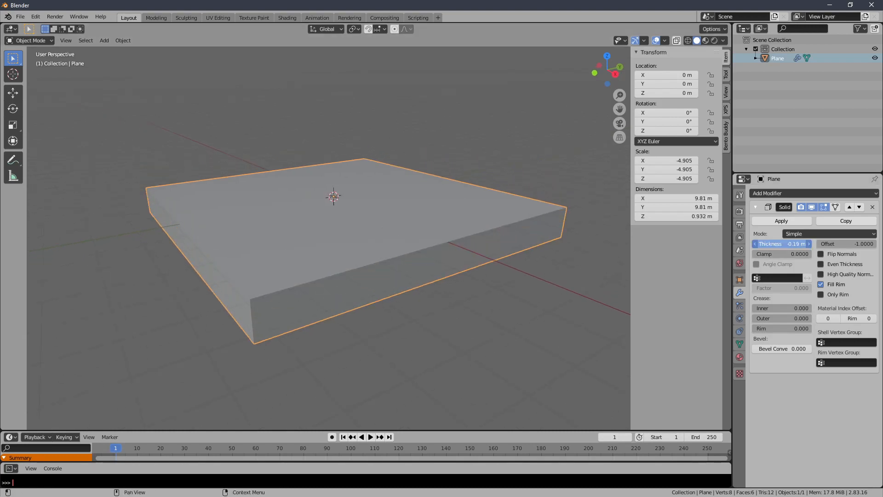
{"action": "left_click_drag", "start_coordinate": [783, 243], "coordinate": [766, 243]}
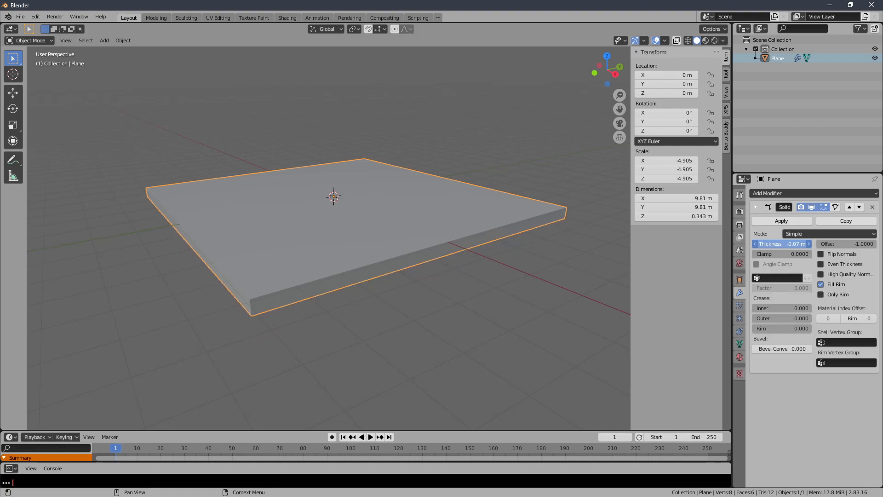
{"action": "left_click_drag", "start_coordinate": [783, 243], "coordinate": [766, 243]}
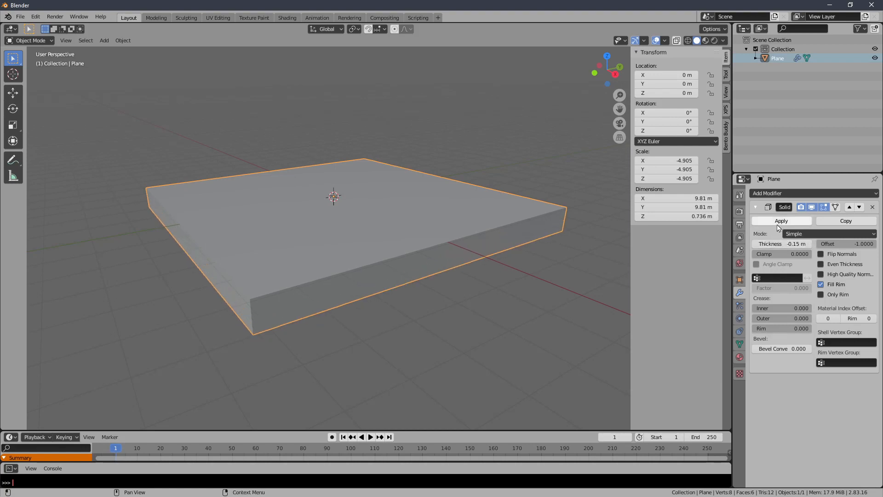
{"action": "left_click", "coordinate": [780, 220]}
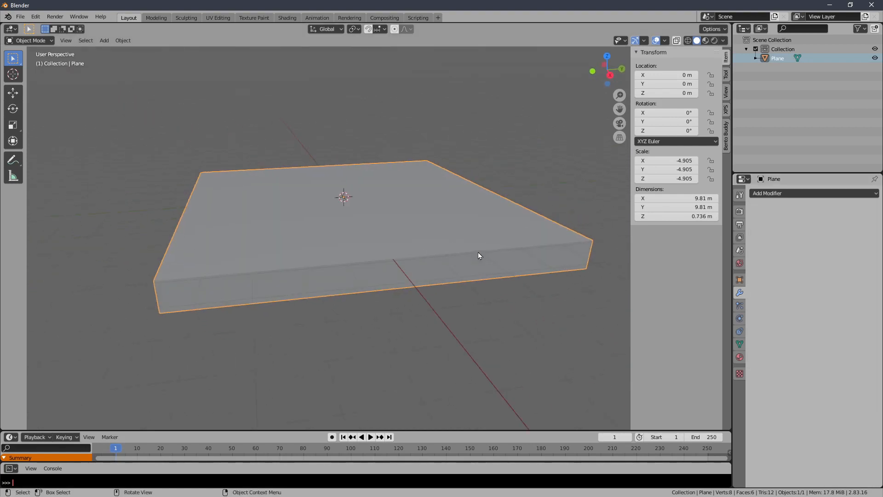
{"action": "key", "text": "ctrl+alt+q"}
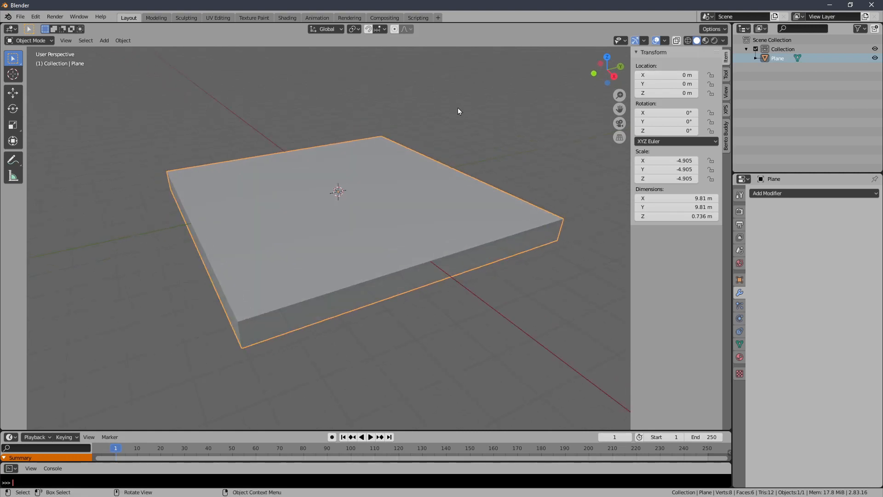
Step: Add a cube and move it to about 4.68 m up and 2.74 m along Y
{"action": "left_click", "coordinate": [122, 40]}
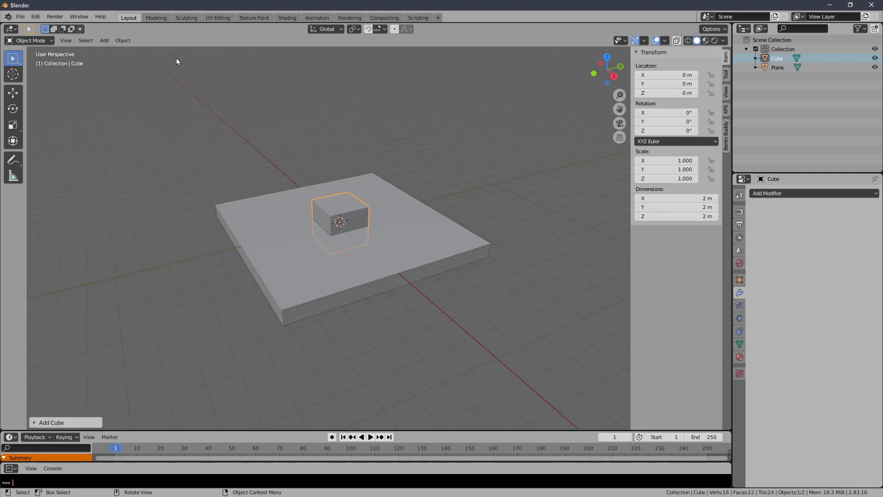
{"action": "key", "text": "ctrl+alt+q"}
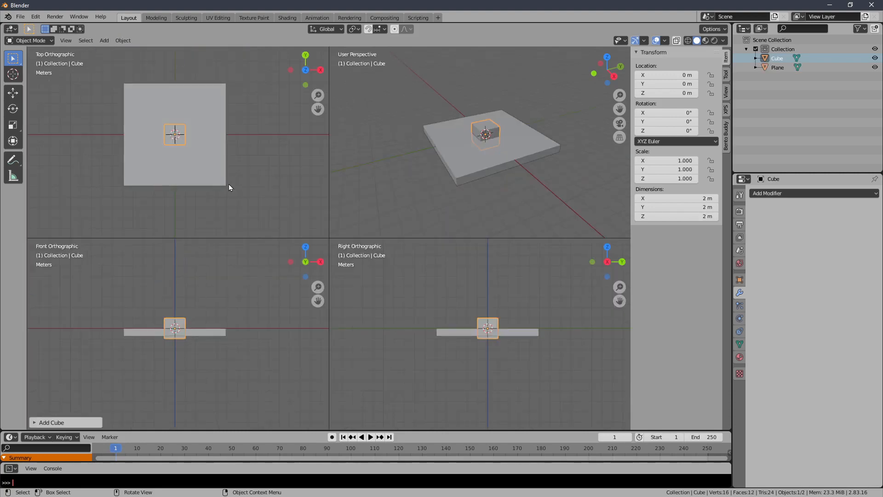
{"action": "left_click", "coordinate": [642, 40]}
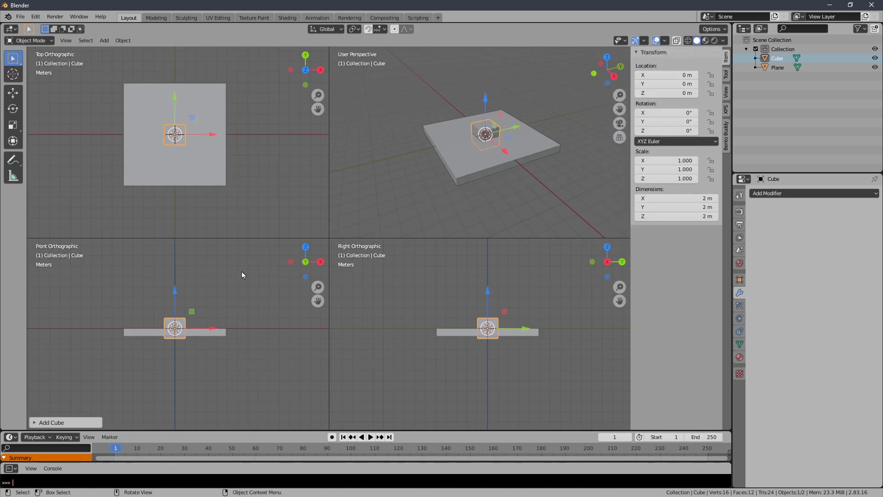
{"action": "left_click_drag", "start_coordinate": [175, 328], "coordinate": [175, 290]}
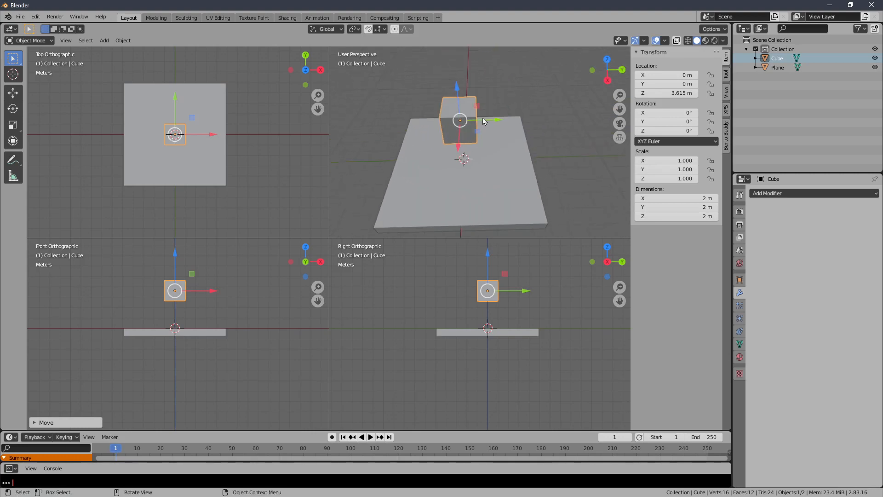
{"action": "left_click_drag", "start_coordinate": [460, 120], "coordinate": [501, 100]}
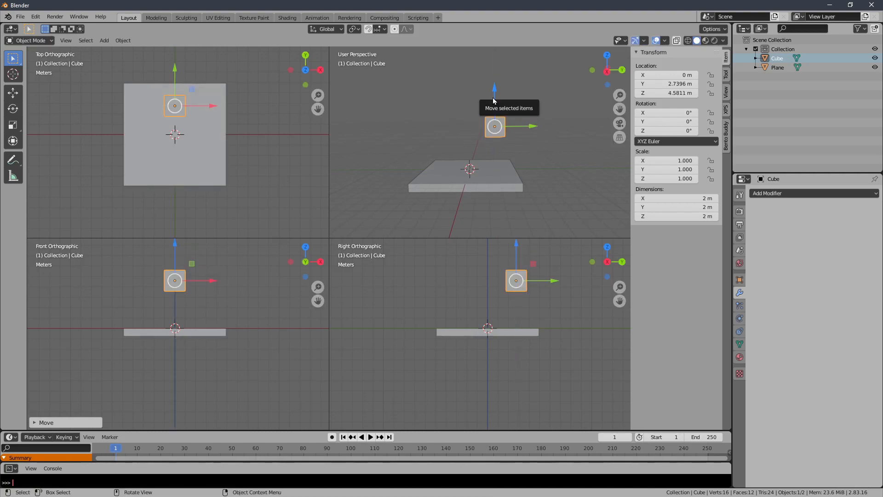
{"action": "left_click_drag", "start_coordinate": [495, 127], "coordinate": [501, 117]}
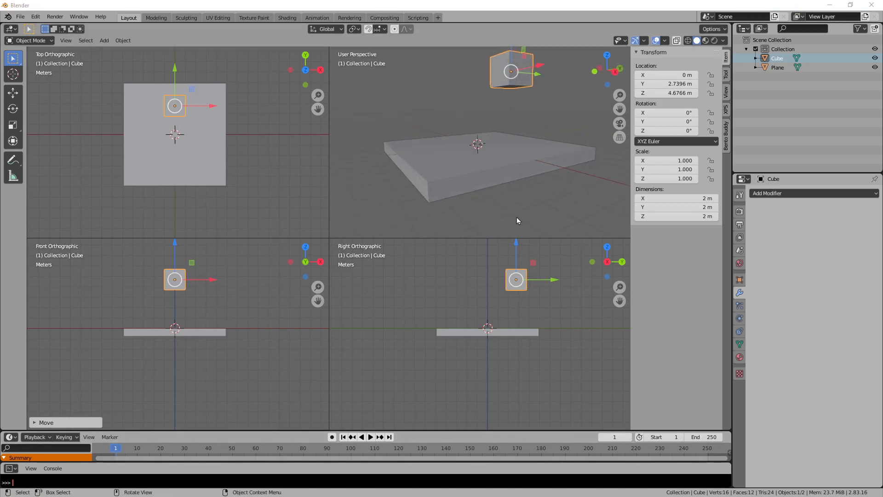
{"action": "mouse_move", "coordinate": [487, 280]}
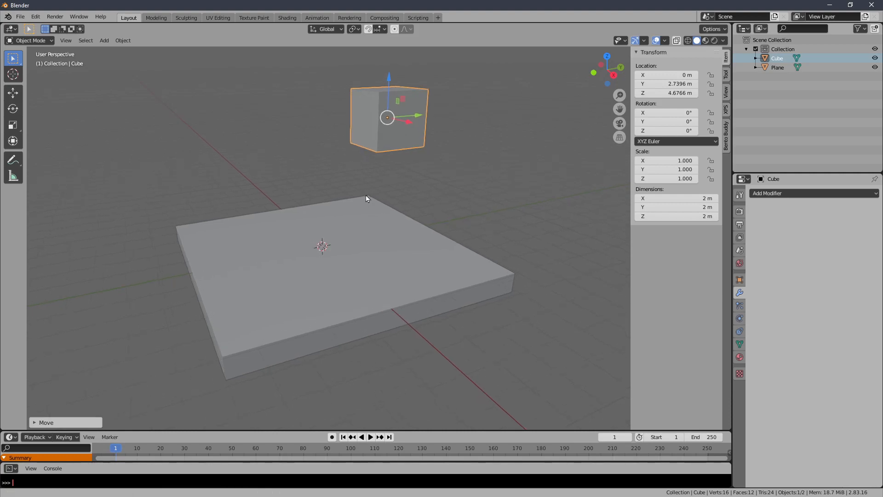
Step: Hollow the cube into an open-topped box by insetting and sinking its top face
{"action": "left_click_drag", "start_coordinate": [366, 198], "coordinate": [402, 215]}
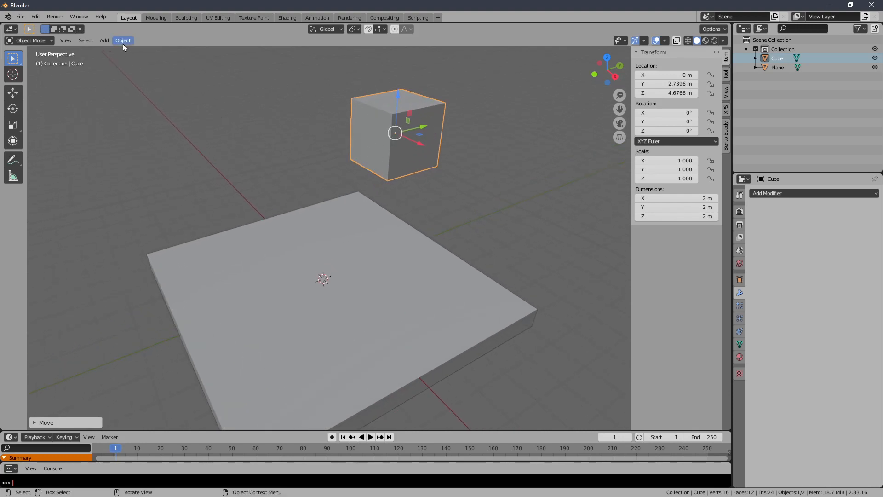
{"action": "key", "text": "Tab"}
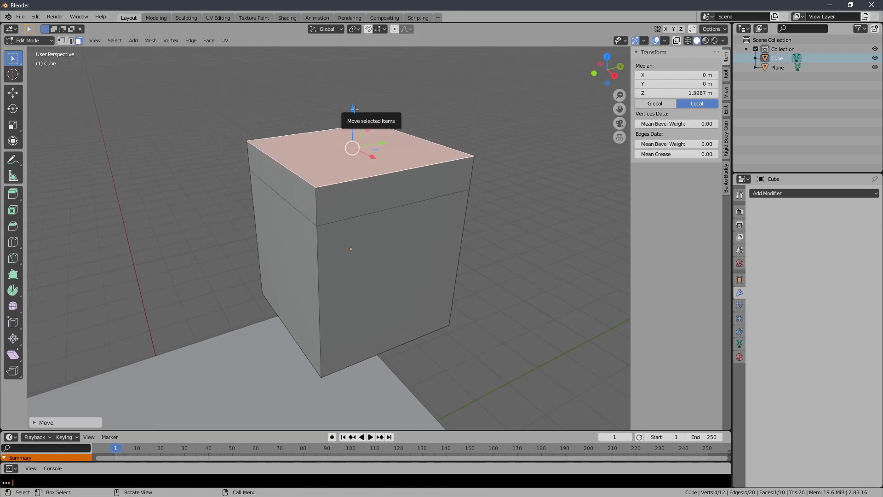
{"action": "key", "text": "s"}
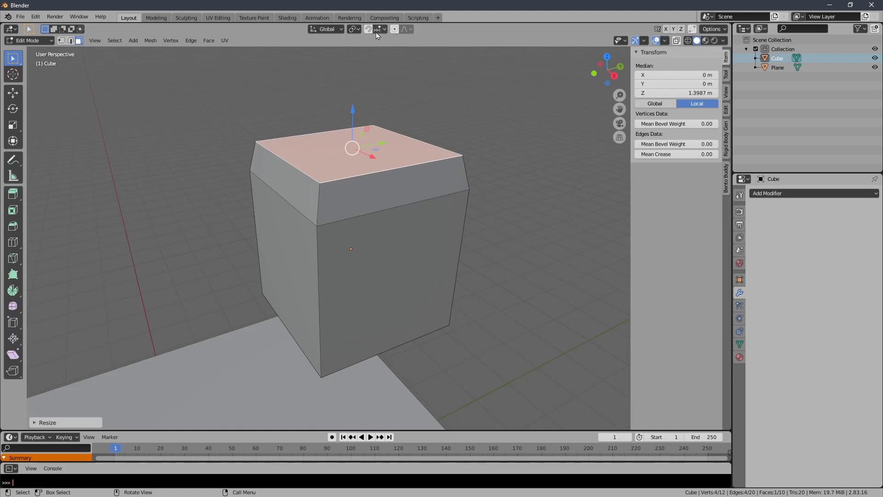
{"action": "left_click", "coordinate": [385, 29]}
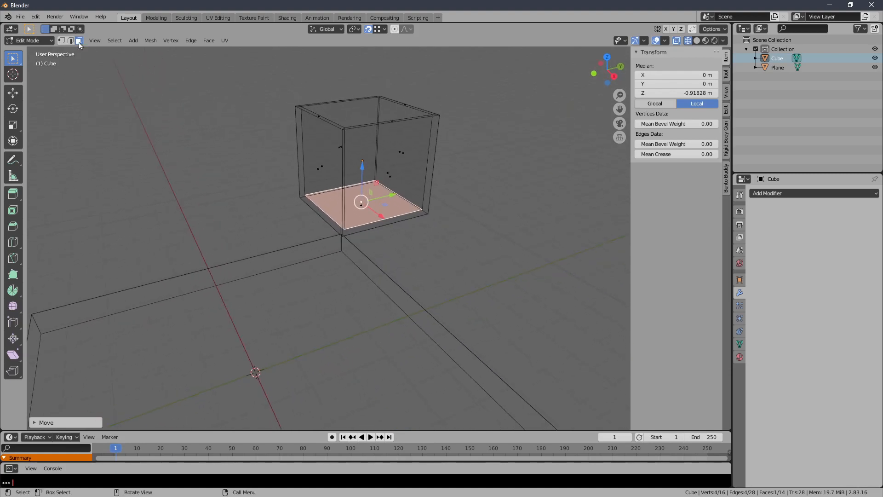
{"action": "key", "text": "Tab"}
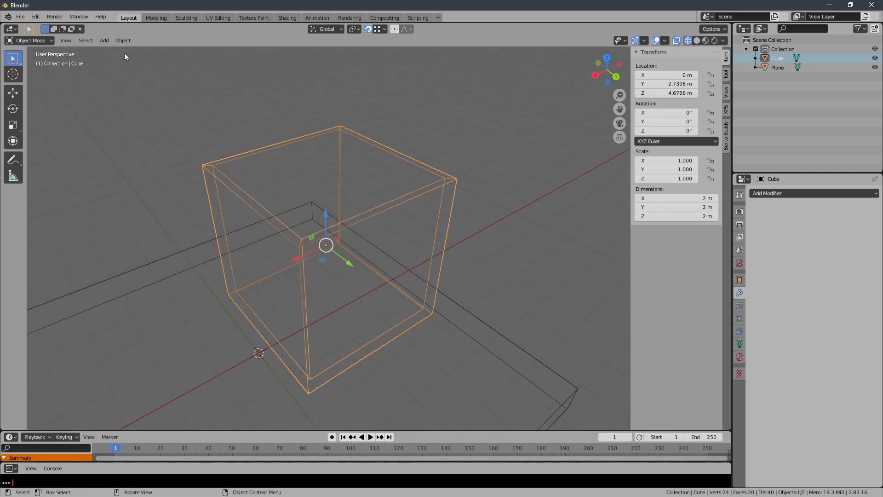
Step: Add a second cube, shrink it to about 0.3 m, and place it over the box
{"action": "left_click", "coordinate": [103, 40]}
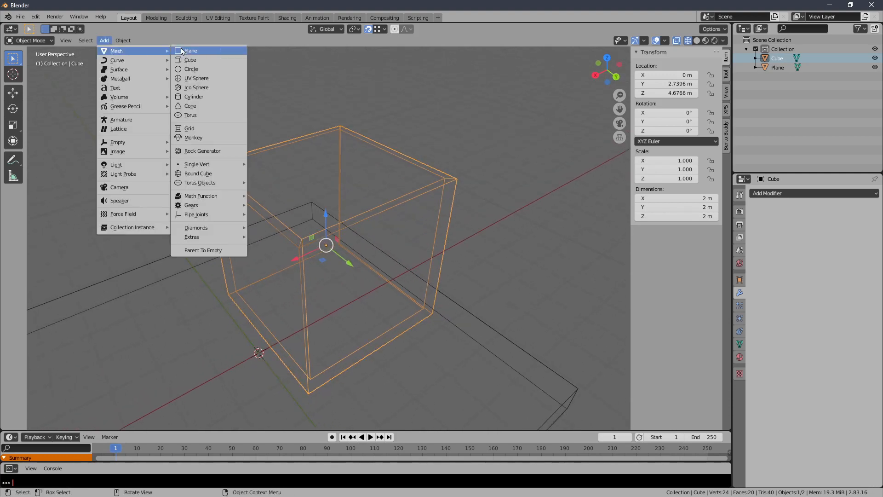
{"action": "left_click", "coordinate": [190, 60]}
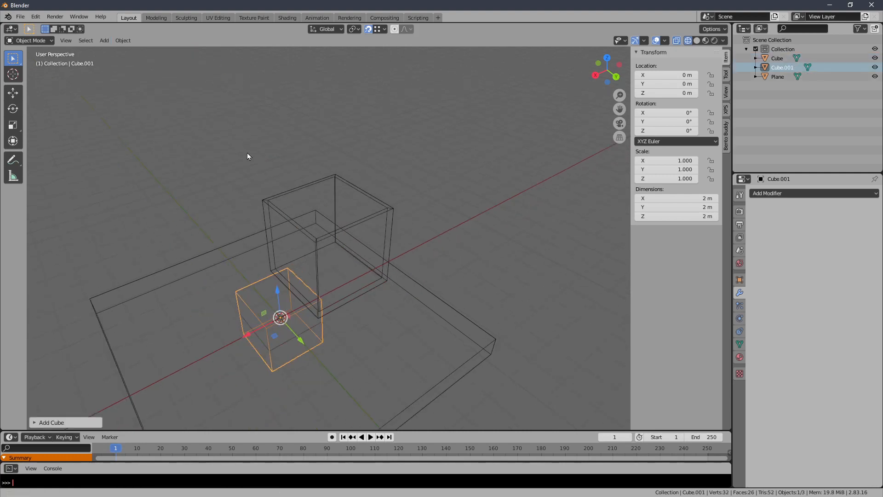
{"action": "key", "text": "g"}
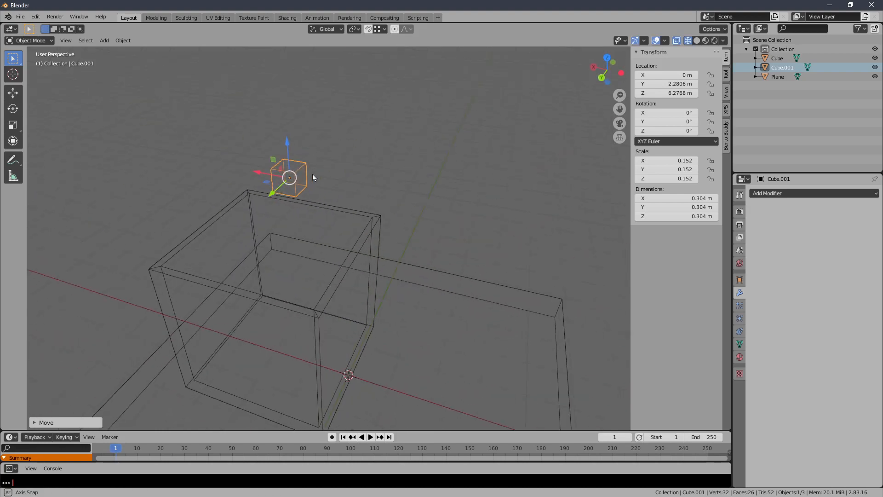
{"action": "left_click_drag", "start_coordinate": [313, 177], "coordinate": [287, 191]}
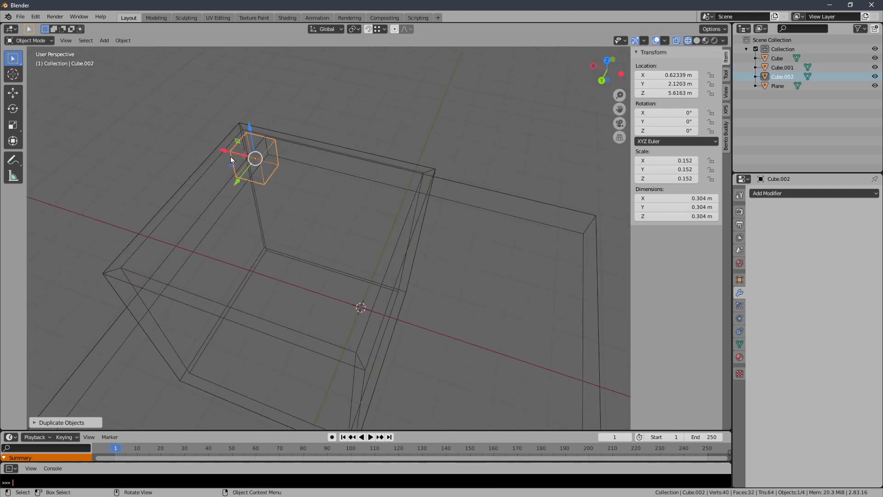
Step: Line up a duplicate beside the first small cube, then duplicate the row into layers
{"action": "left_click_drag", "start_coordinate": [255, 158], "coordinate": [293, 166]}
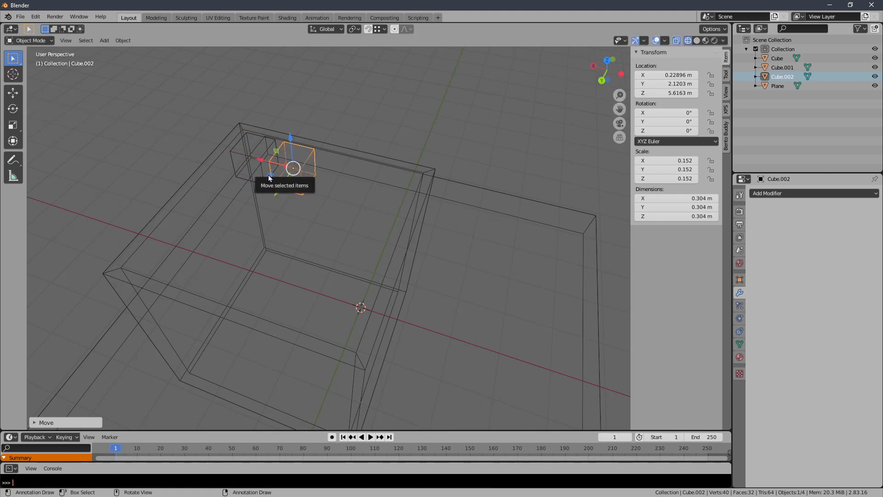
{"action": "mouse_move", "coordinate": [308, 190]}
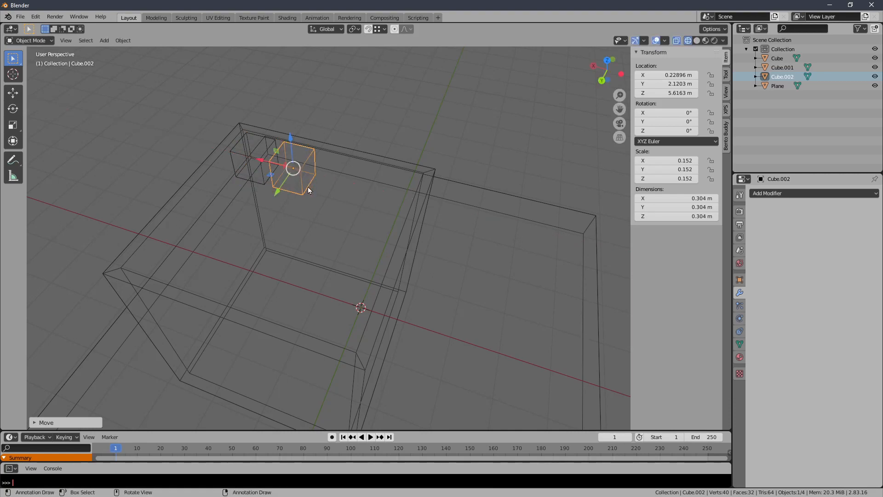
{"action": "left_click_drag", "start_coordinate": [293, 167], "coordinate": [329, 183]}
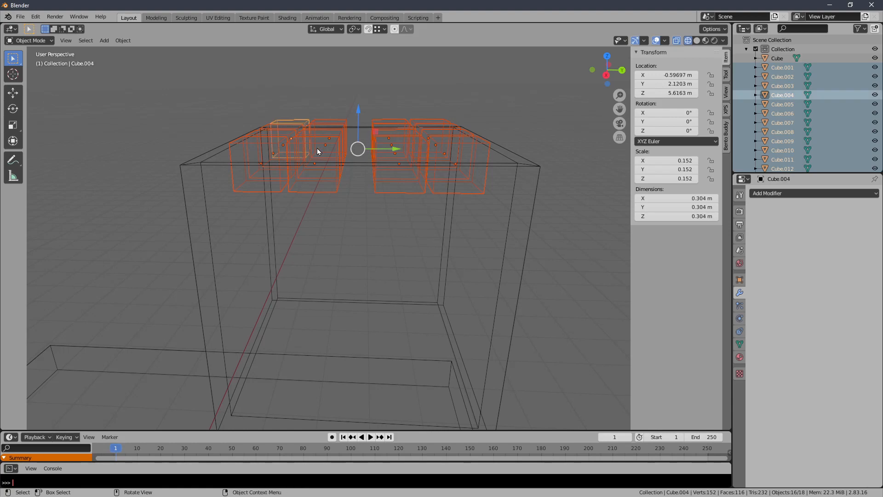
{"action": "key", "text": "shift+d"}
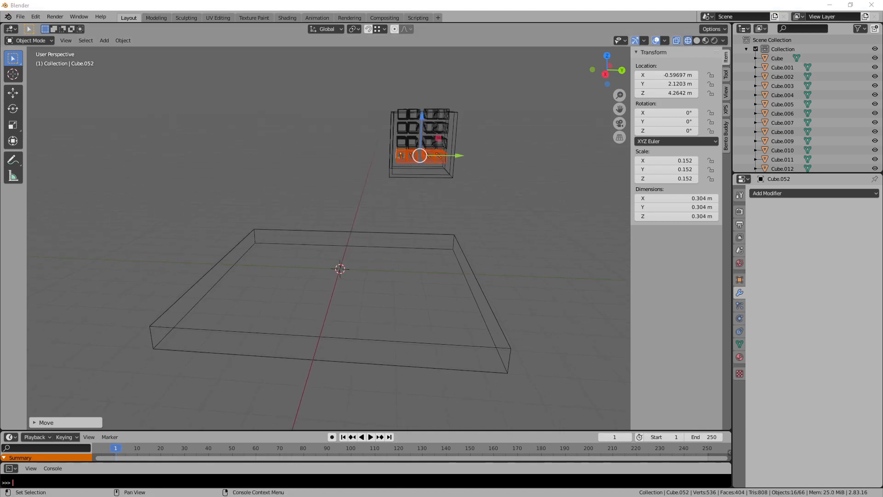
Step: Save a new copy of the scene named TEMP1.blend next to TEMP.blend
{"action": "left_click", "coordinate": [19, 17]}
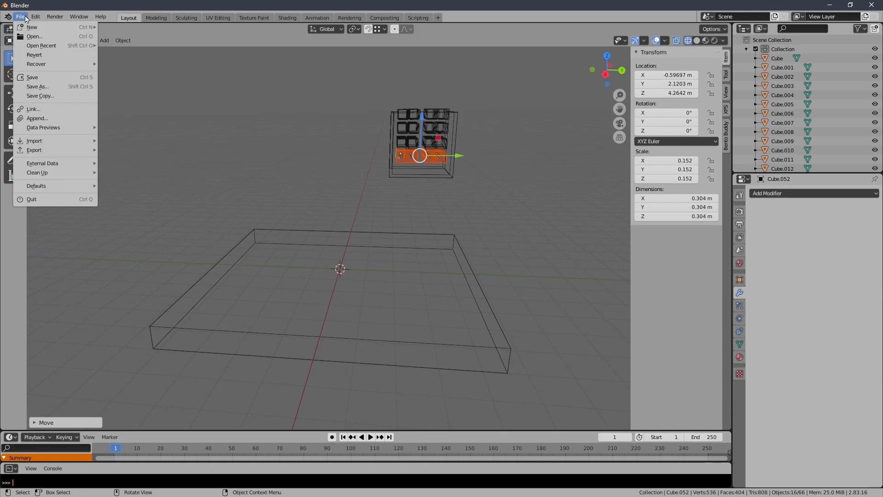
{"action": "left_click", "coordinate": [37, 86]}
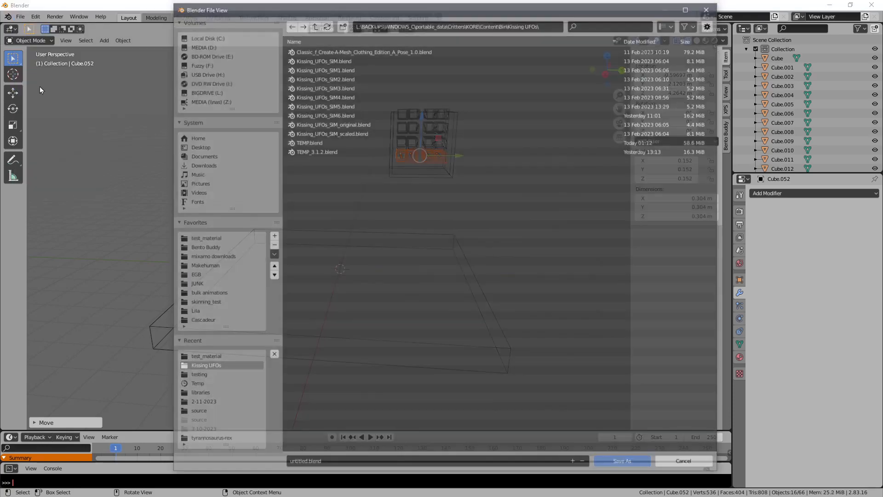
{"action": "left_click", "coordinate": [309, 143]}
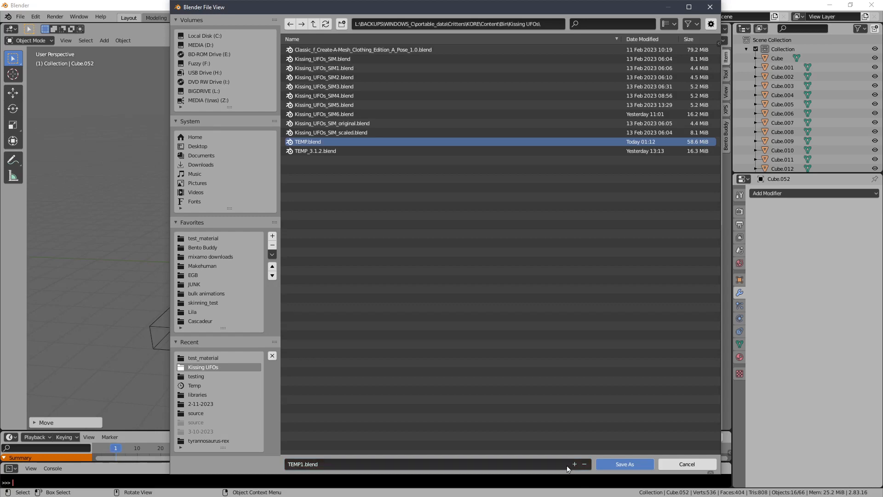
{"action": "left_click", "coordinate": [624, 464]}
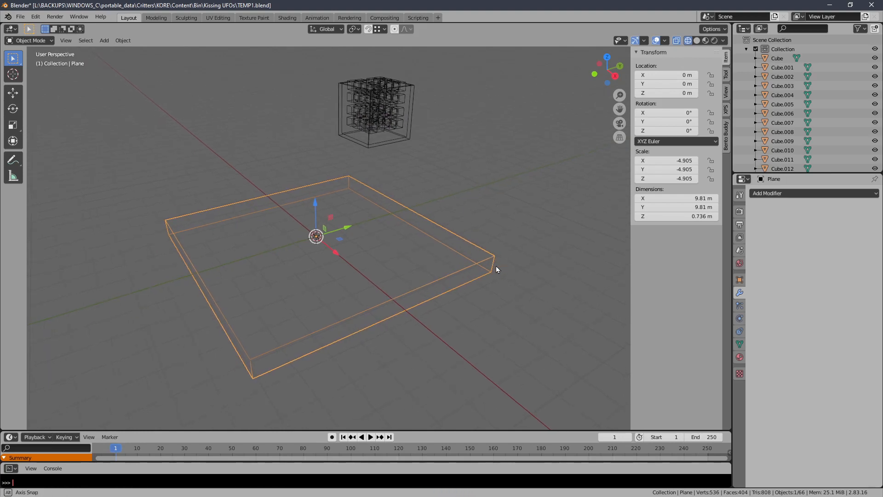
Step: Give Cube.002 active rigid-body physics and briefly play then stop the simulation
{"action": "left_click_drag", "start_coordinate": [495, 269], "coordinate": [462, 273]}
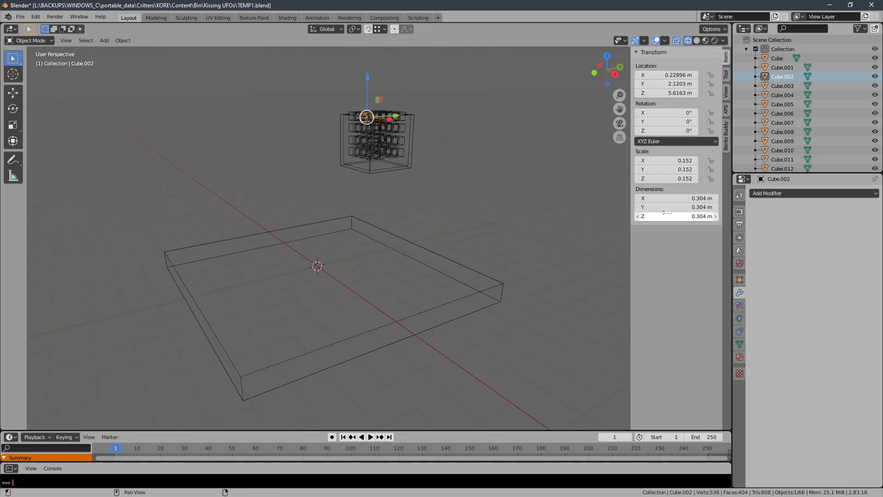
{"action": "left_click", "coordinate": [740, 331]}
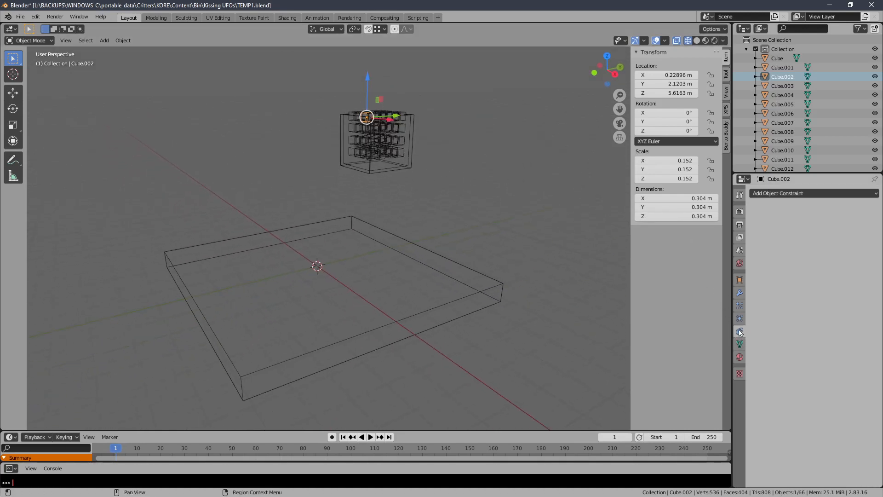
{"action": "left_click", "coordinate": [740, 331]}
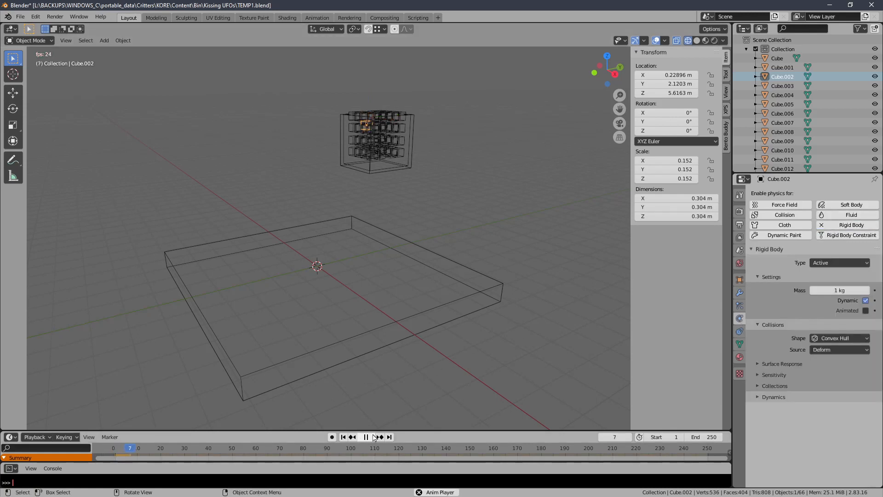
{"action": "left_click", "coordinate": [365, 437]}
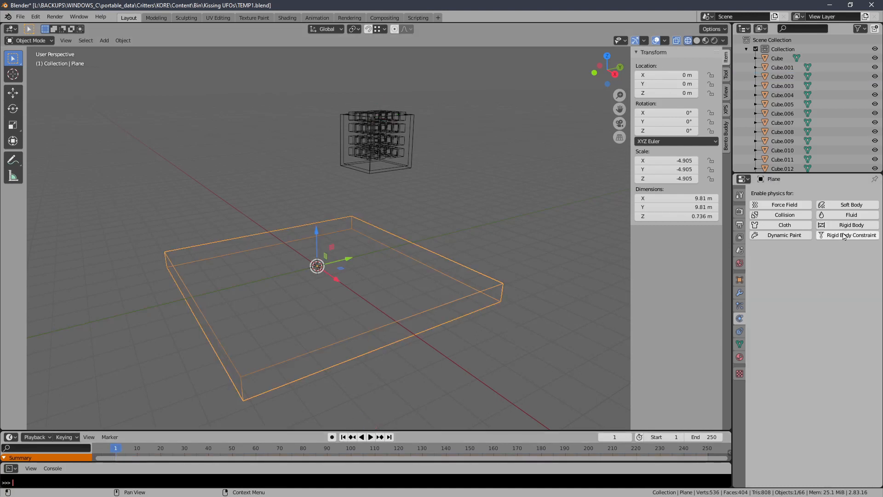
Step: Make the slab a passive rigid body, play the simulation, and rewind to frame 1
{"action": "left_click", "coordinate": [850, 224]}
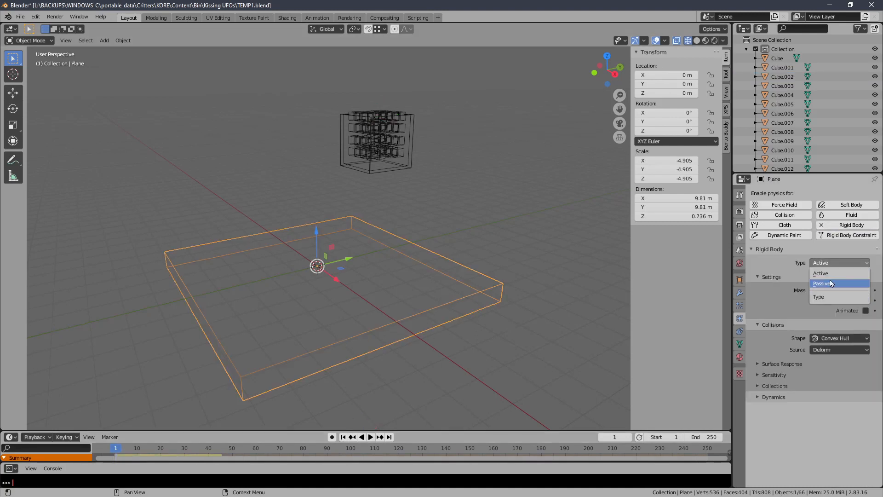
{"action": "left_click", "coordinate": [821, 283]}
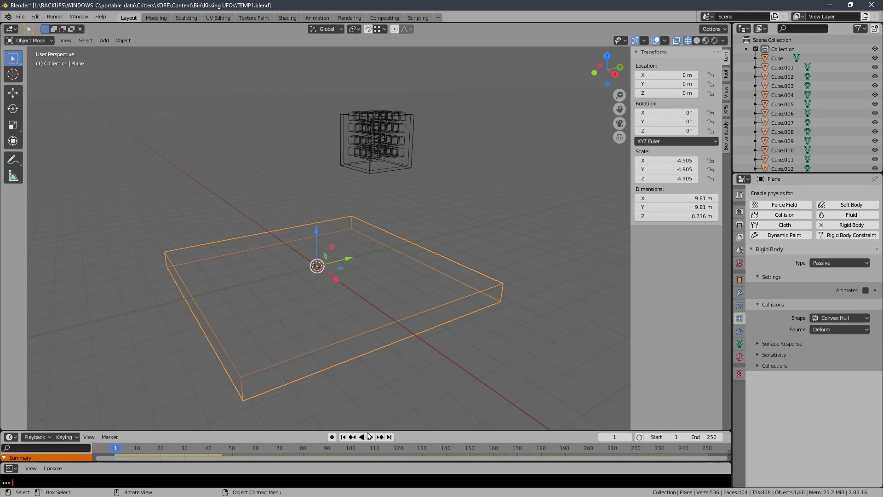
{"action": "left_click", "coordinate": [371, 437]}
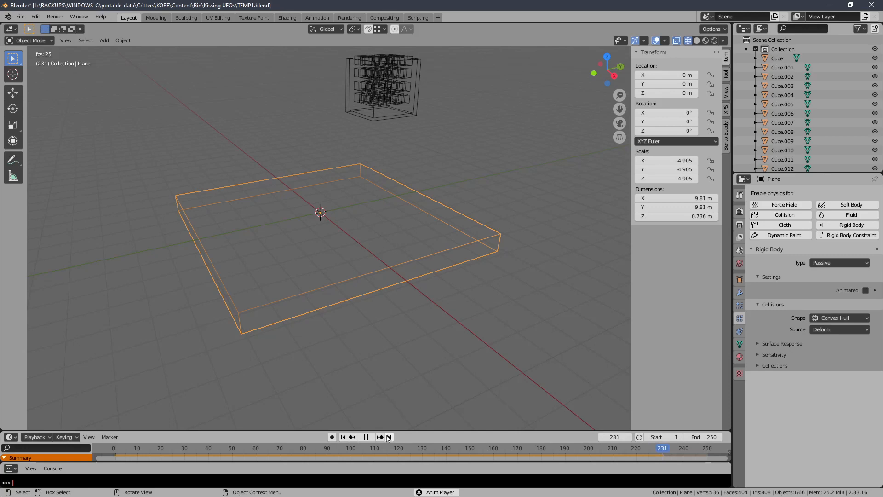
{"action": "left_click", "coordinate": [341, 437]}
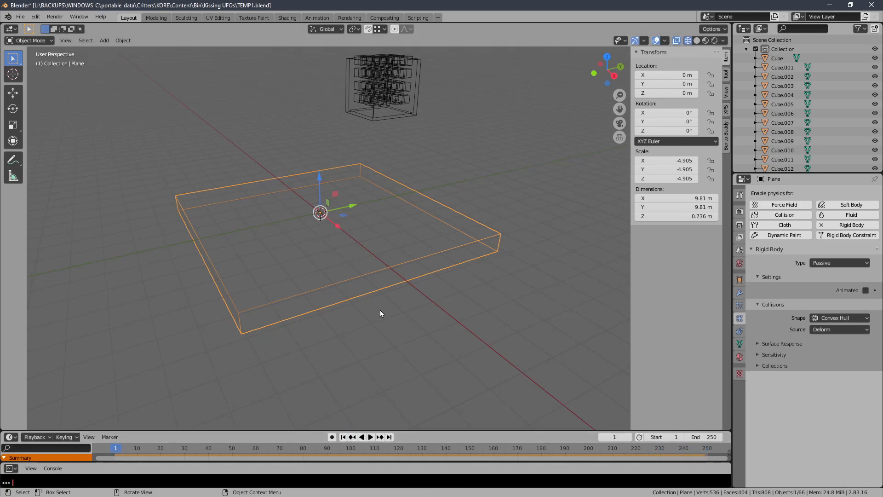
Step: Tilt the view slightly and replay the simulation, stopping it at frame 25
{"action": "left_click_drag", "start_coordinate": [381, 313], "coordinate": [377, 344]}
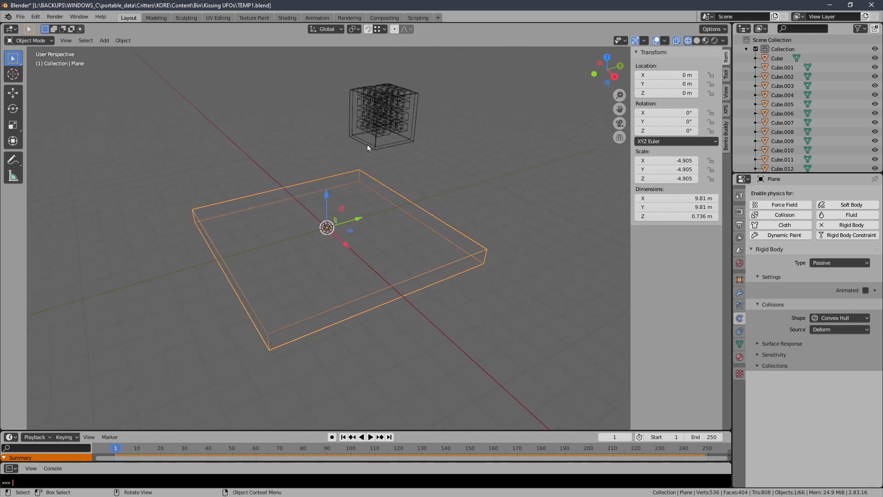
{"action": "mouse_move", "coordinate": [434, 292]}
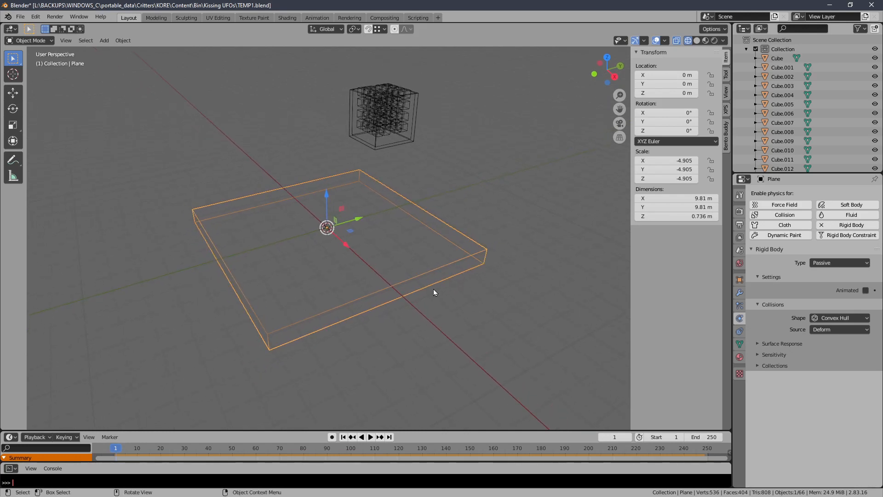
{"action": "left_click", "coordinate": [370, 437]}
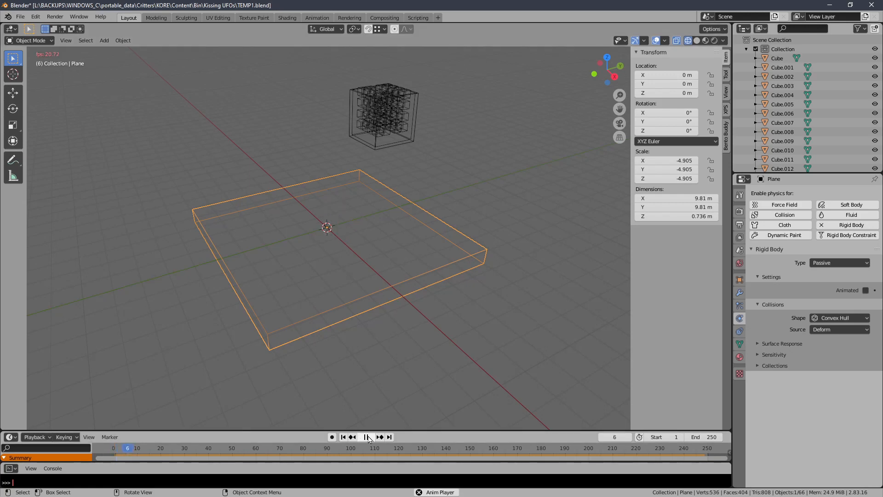
{"action": "left_click", "coordinate": [369, 436]}
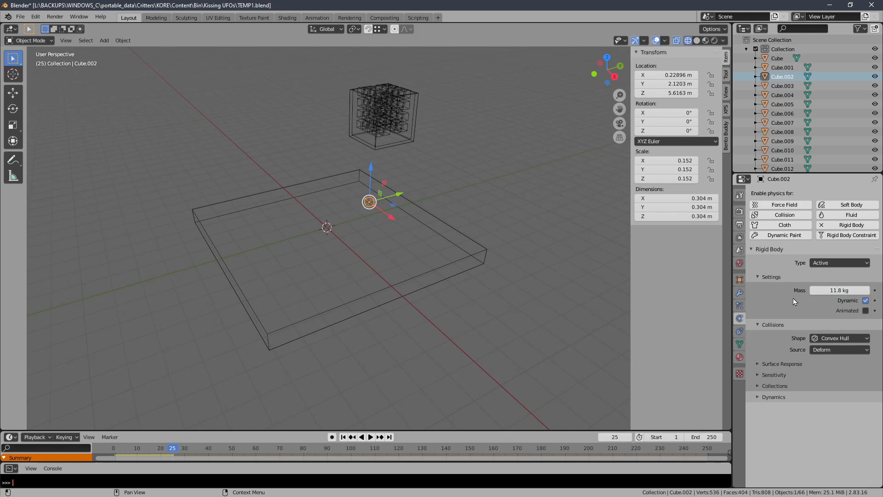
{"action": "mouse_move", "coordinate": [834, 334]}
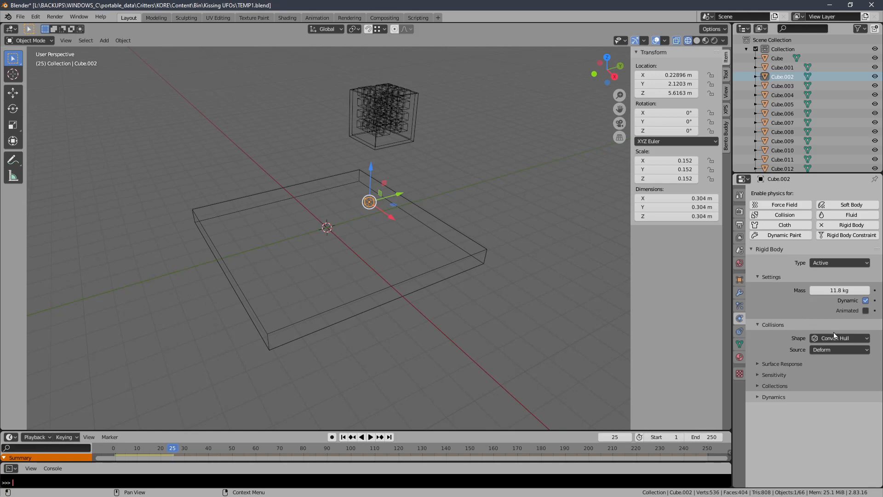
Step: Set Cube.002's collision shape to Box, then replay the drop from frame 1 and stop
{"action": "left_click", "coordinate": [838, 338]}
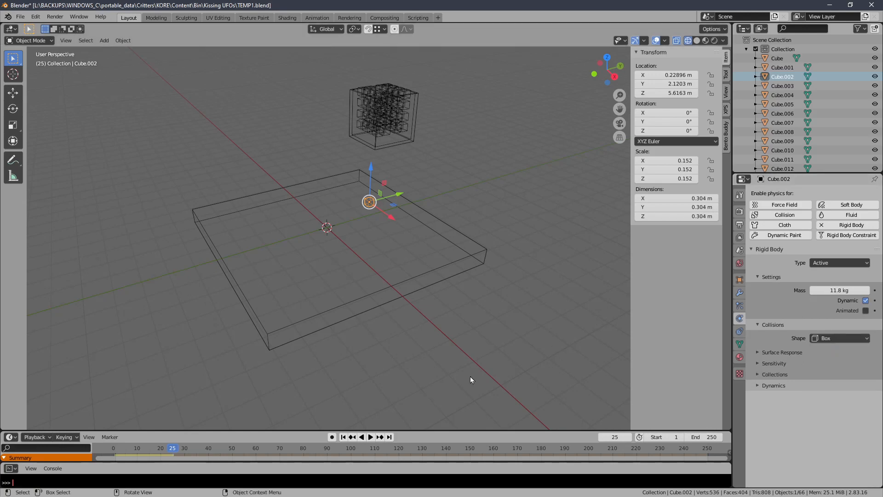
{"action": "left_click", "coordinate": [343, 436]}
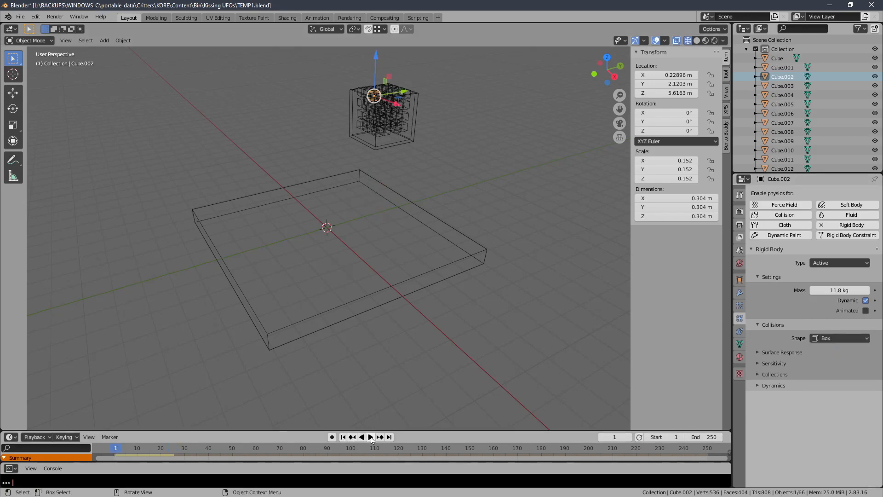
{"action": "left_click", "coordinate": [365, 436]}
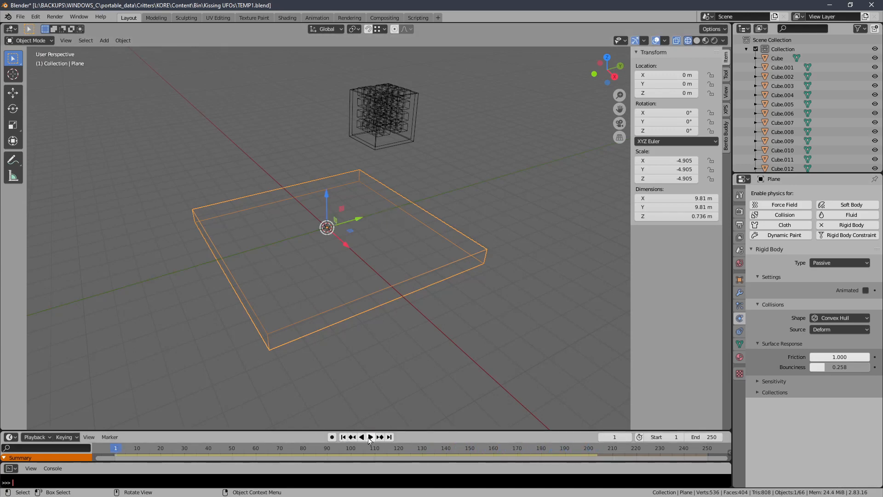
{"action": "left_click", "coordinate": [370, 437]}
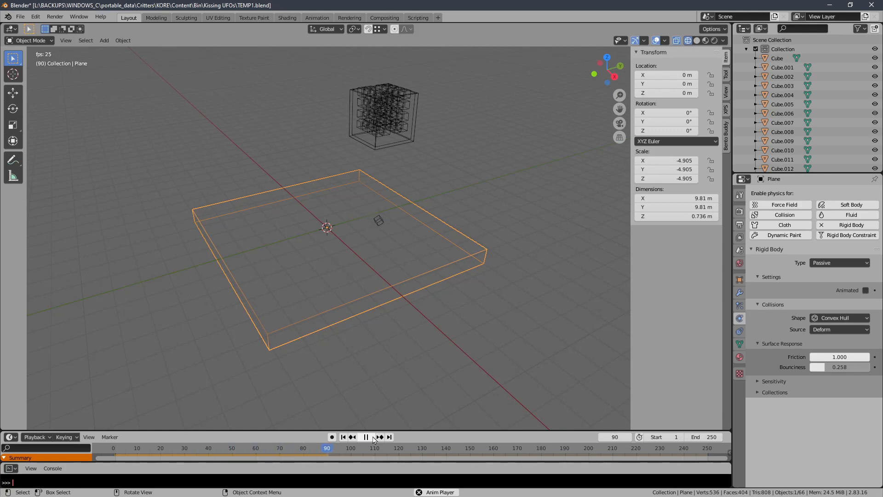
{"action": "left_click", "coordinate": [364, 437]}
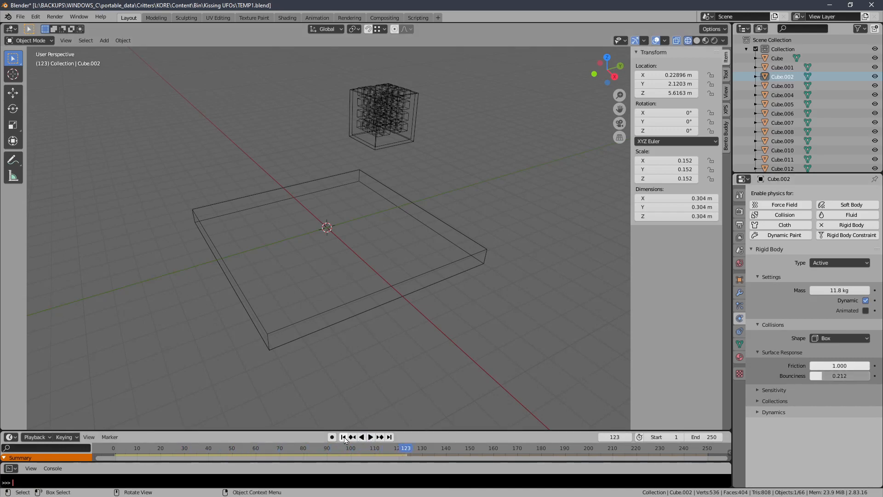
Step: Apply scale to the selected cubes so they read 1.000, then replay and reset the drop
{"action": "left_click", "coordinate": [344, 437]}
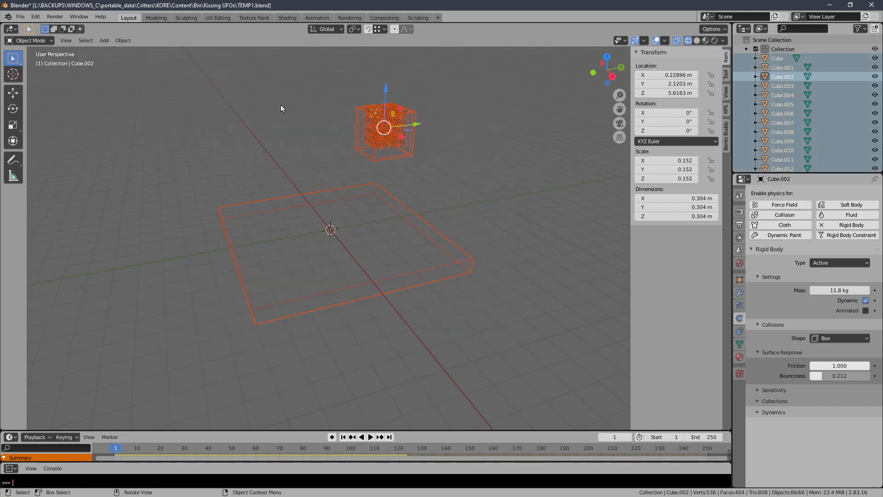
{"action": "left_click", "coordinate": [122, 40]}
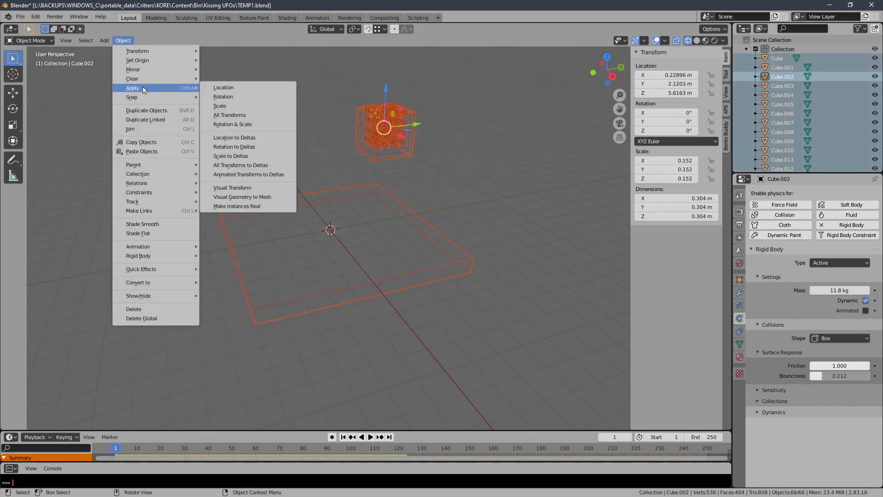
{"action": "left_click", "coordinate": [229, 115]}
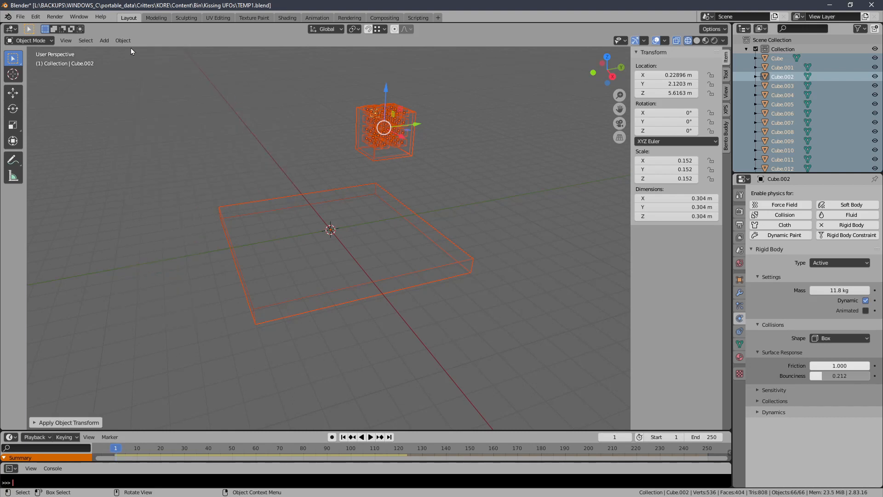
{"action": "left_click", "coordinate": [123, 40]}
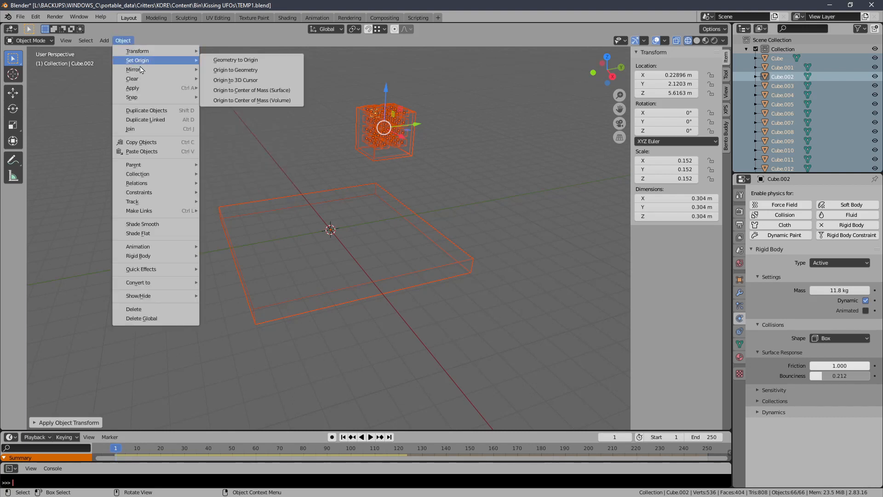
{"action": "mouse_move", "coordinate": [162, 64]}
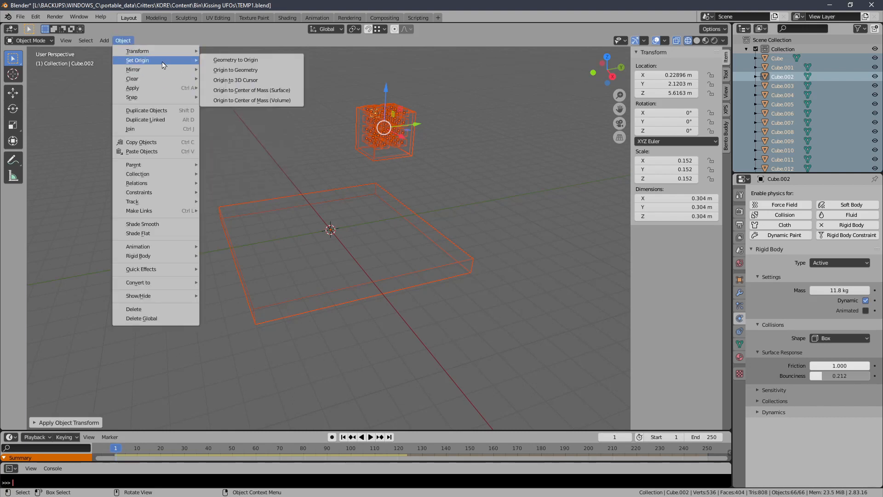
{"action": "mouse_move", "coordinate": [132, 88]}
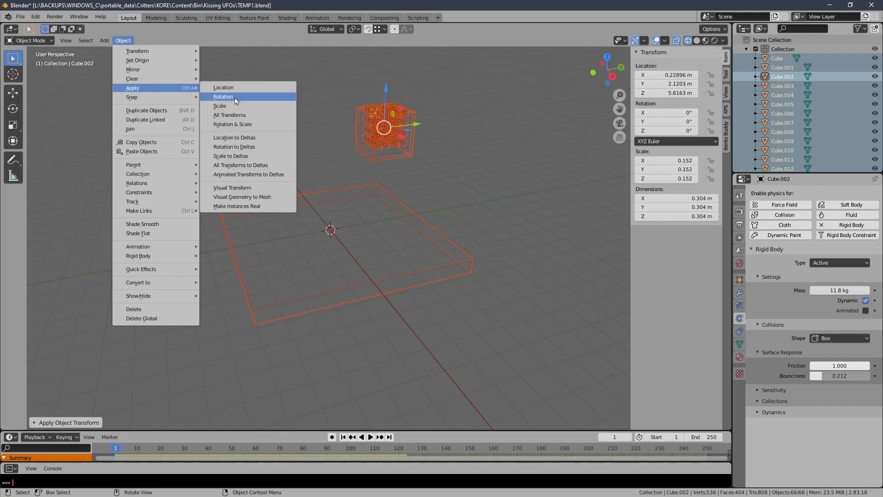
{"action": "left_click", "coordinate": [220, 106]}
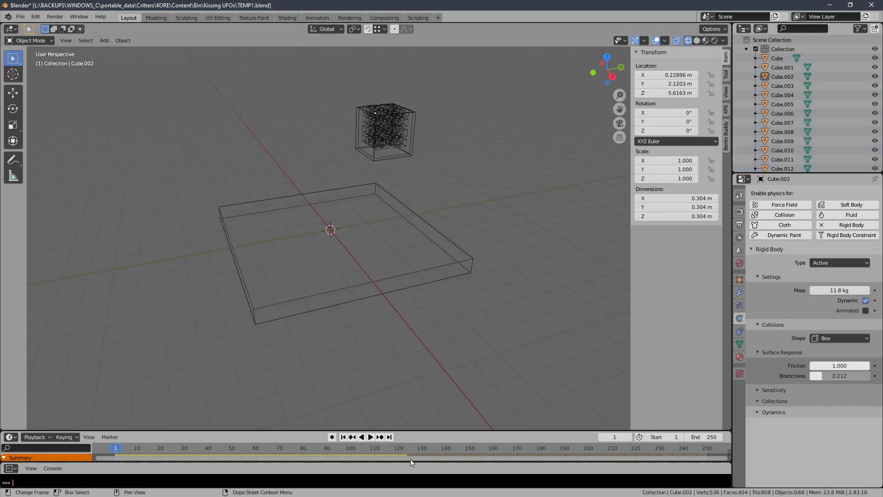
{"action": "left_click", "coordinate": [370, 436]}
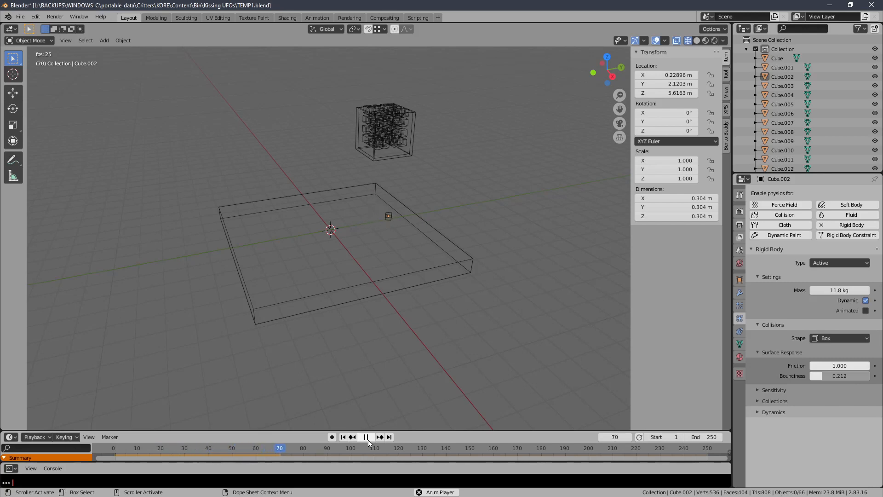
{"action": "left_click", "coordinate": [365, 437]}
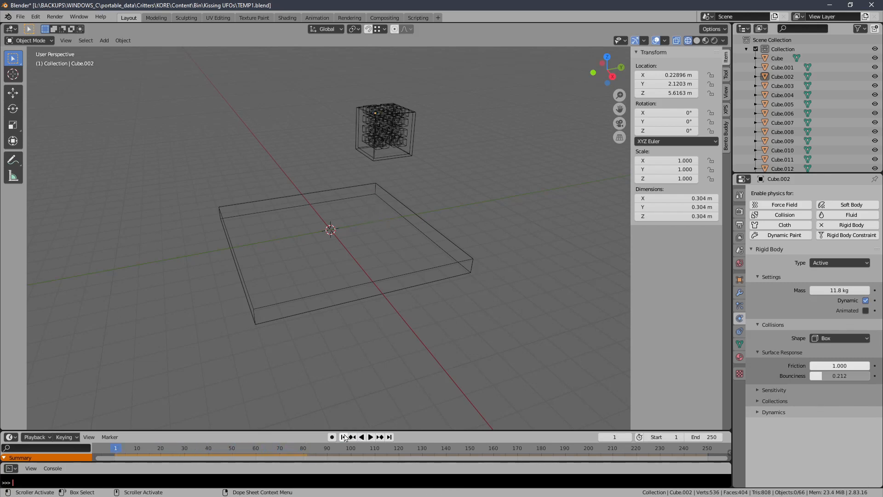
Step: Copy rigid body physics to all small cubes with the simulator tools and replay the drop
{"action": "left_click", "coordinate": [370, 436]}
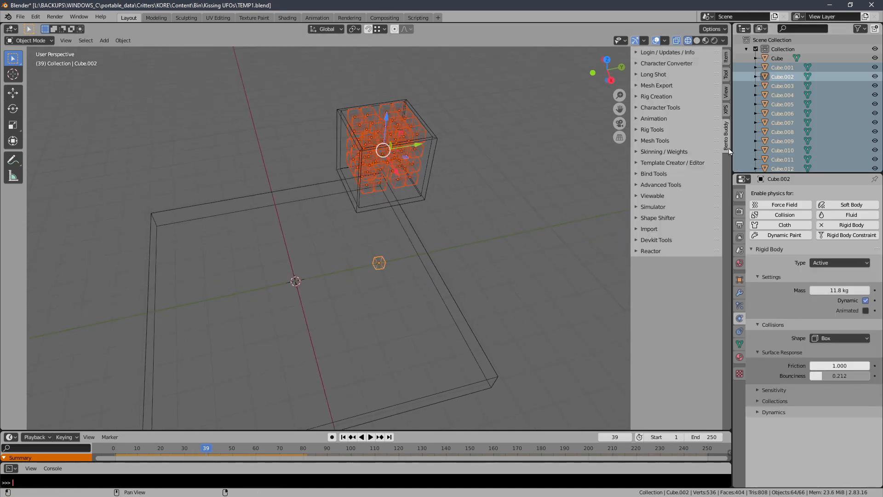
{"action": "left_click", "coordinate": [652, 206]}
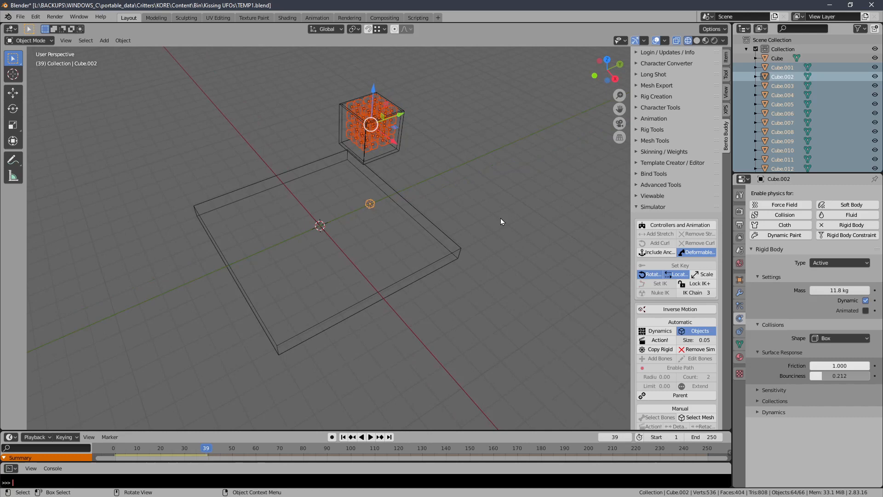
{"action": "left_click", "coordinate": [370, 436]}
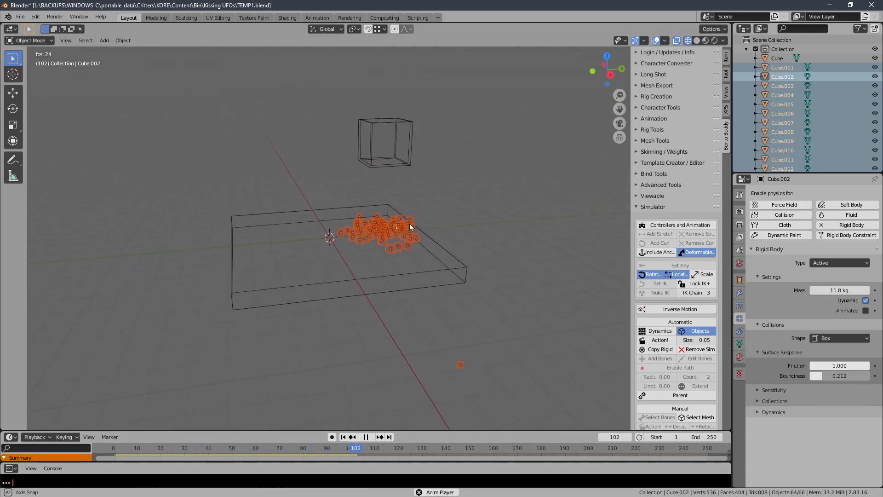
{"action": "left_click", "coordinate": [369, 436]}
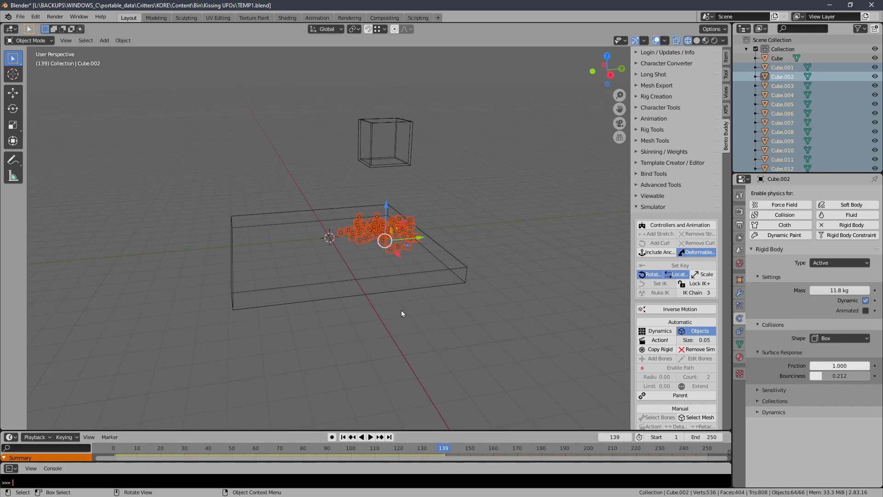
{"action": "left_click", "coordinate": [778, 58]}
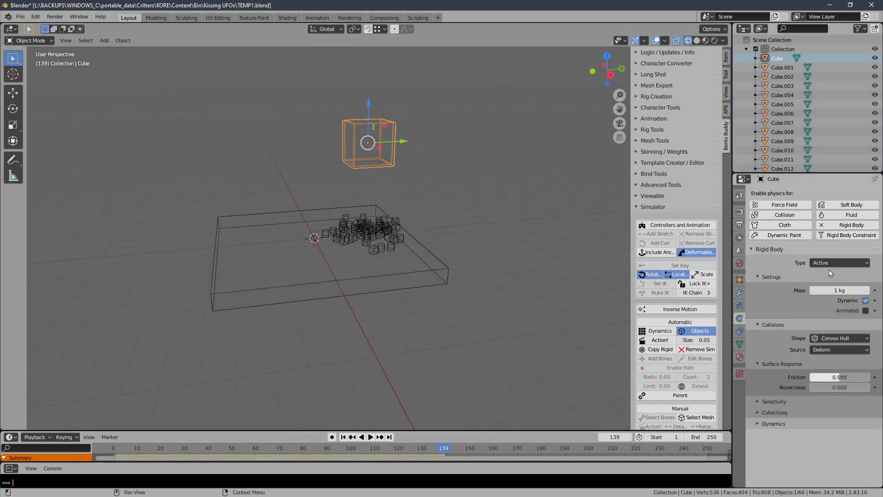
Step: Set the container box to a Passive rigid body with Mesh collision shape at frame 1
{"action": "left_click", "coordinate": [838, 262]}
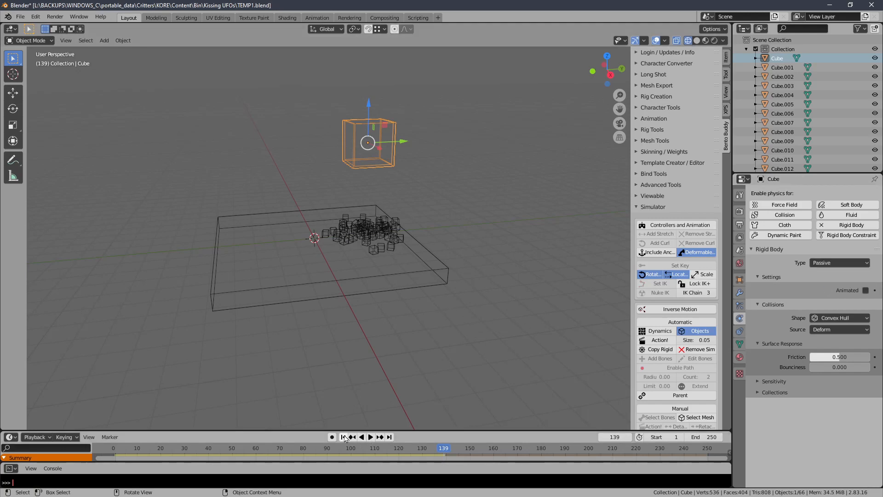
{"action": "left_click", "coordinate": [370, 437]}
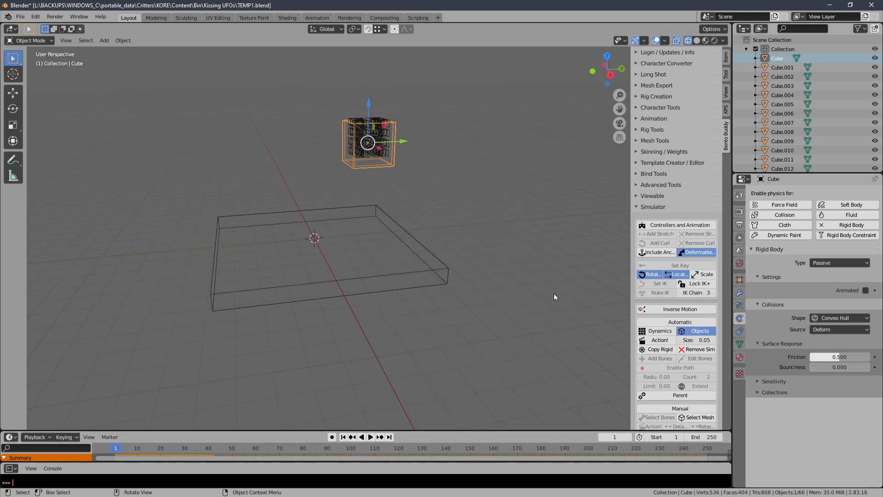
{"action": "mouse_move", "coordinate": [856, 326]}
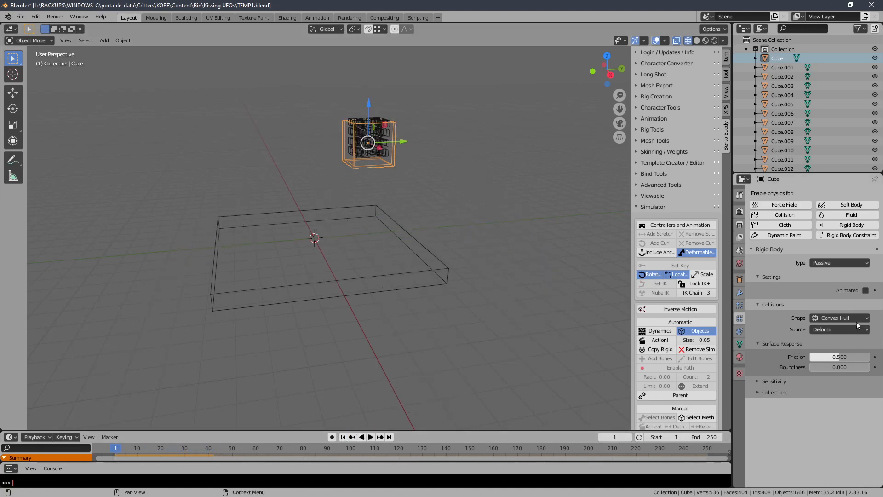
{"action": "left_click", "coordinate": [839, 318]}
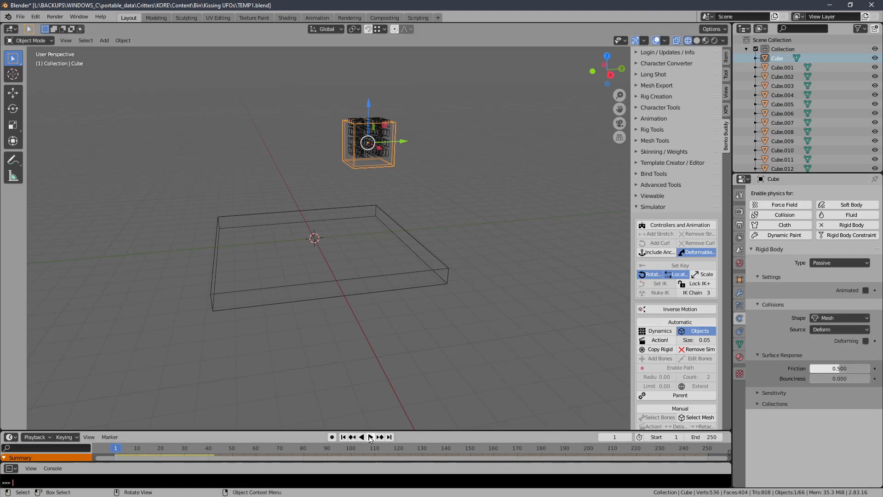
{"action": "left_click", "coordinate": [365, 436]}
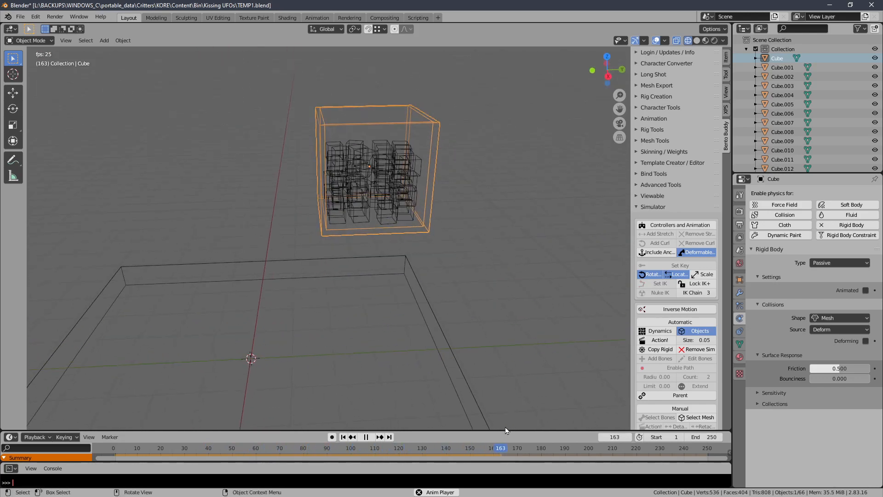
Step: Replay to confirm the cubes stay inside the box, then box-select all the small cubes
{"action": "left_click", "coordinate": [364, 437]}
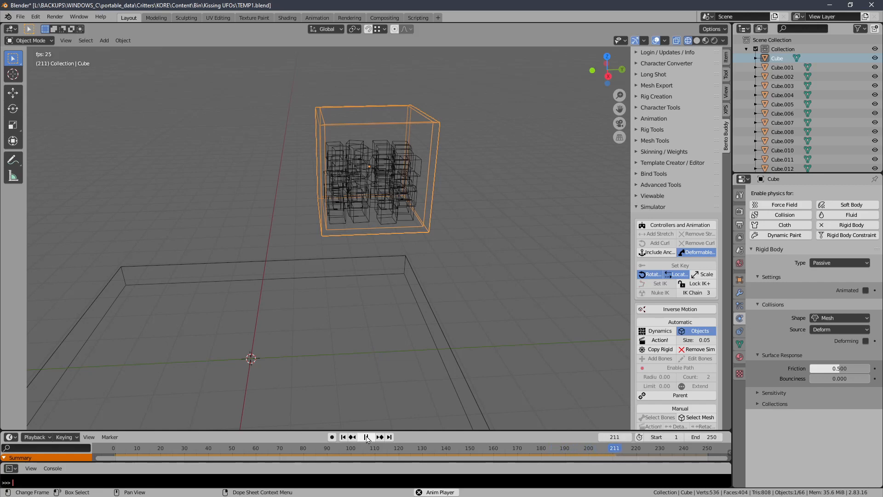
{"action": "left_click", "coordinate": [366, 436]}
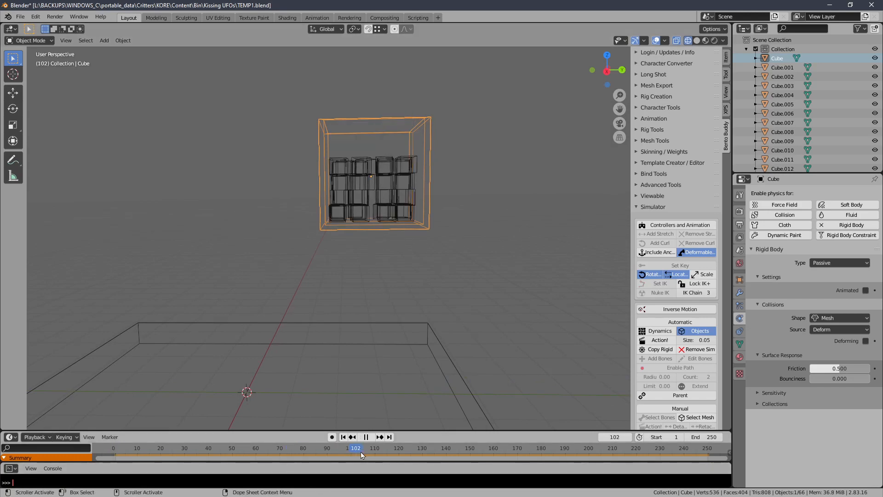
{"action": "left_click", "coordinate": [562, 448]}
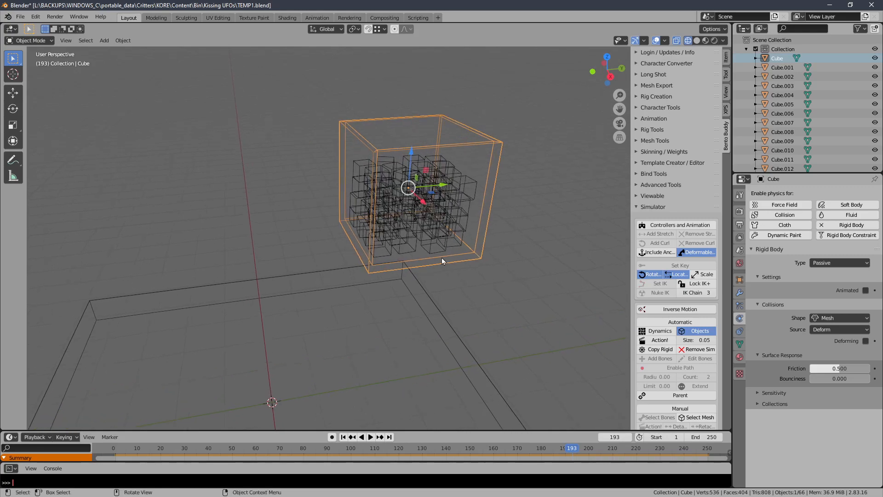
{"action": "left_click_drag", "start_coordinate": [442, 261], "coordinate": [434, 254]}
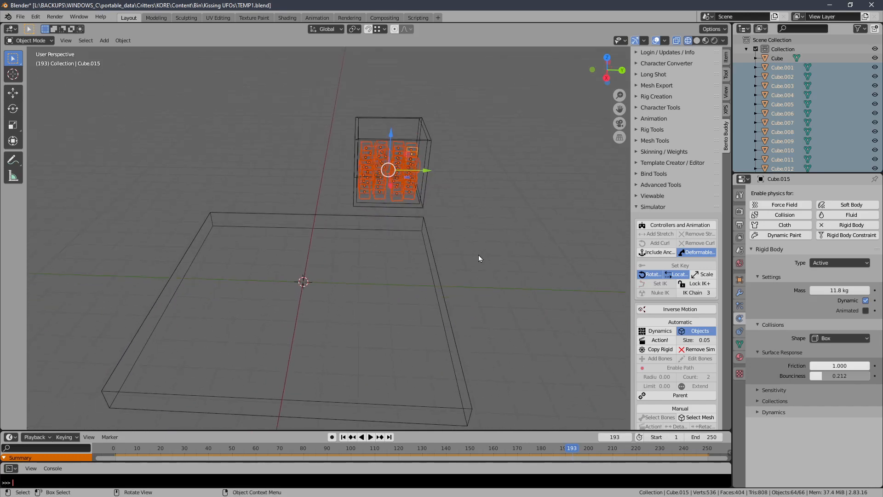
Step: Open the Object menu for the selected small cubes to apply rotation and scale
{"action": "left_click", "coordinate": [123, 40]}
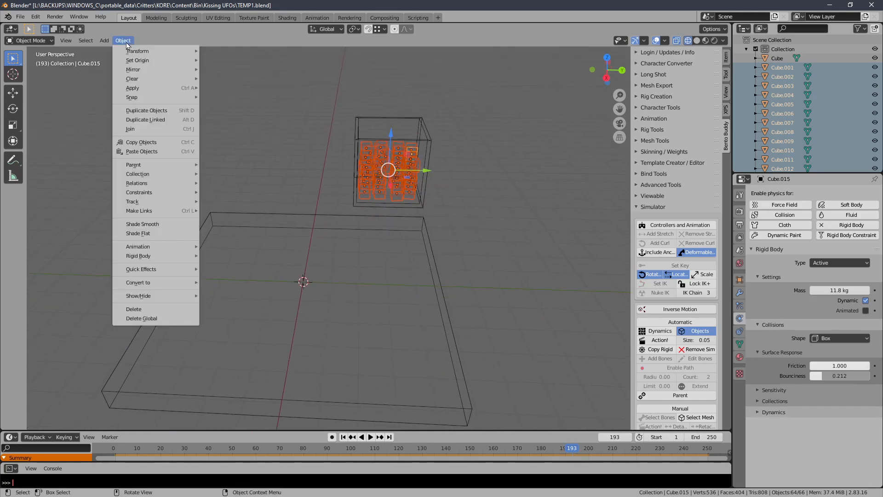
{"action": "mouse_move", "coordinate": [146, 110]}
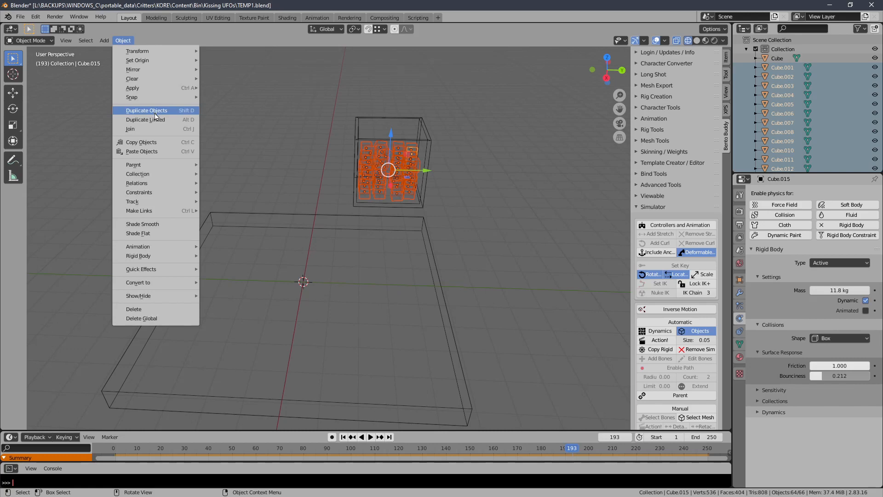
{"action": "mouse_move", "coordinate": [134, 165]}
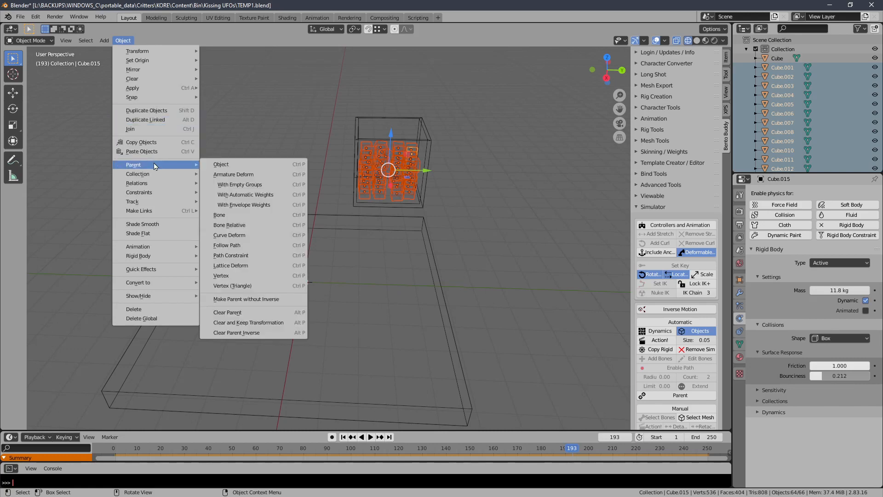
{"action": "mouse_move", "coordinate": [137, 173]}
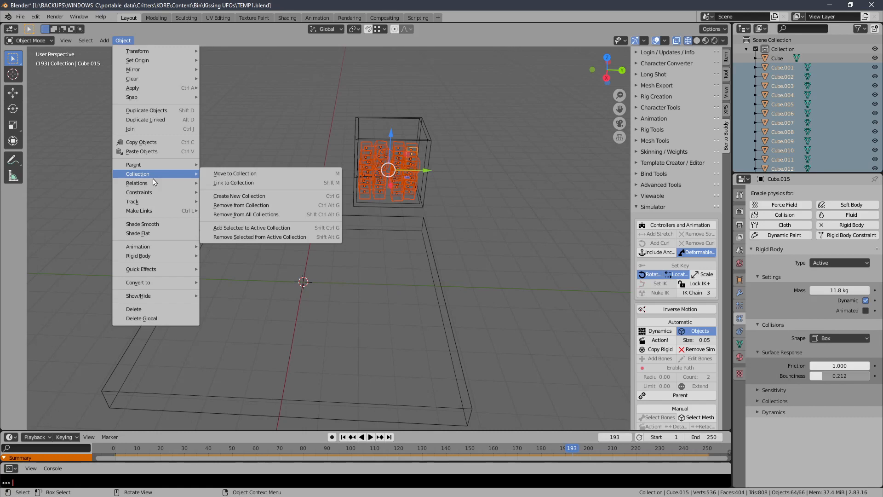
{"action": "mouse_move", "coordinate": [137, 60]}
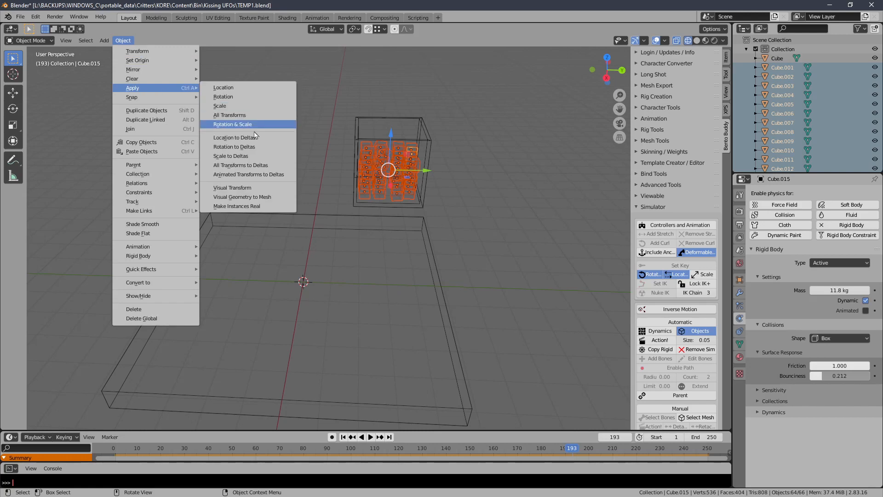
{"action": "mouse_move", "coordinate": [242, 196]}
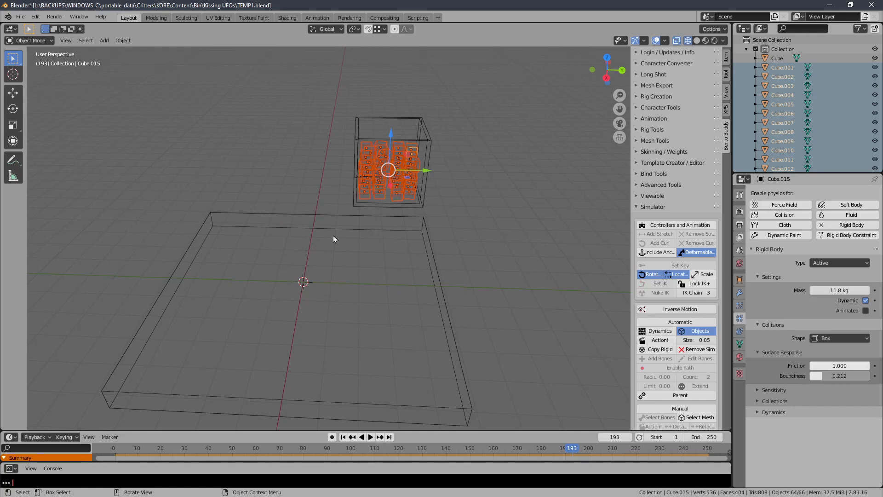
{"action": "mouse_move", "coordinate": [544, 304]}
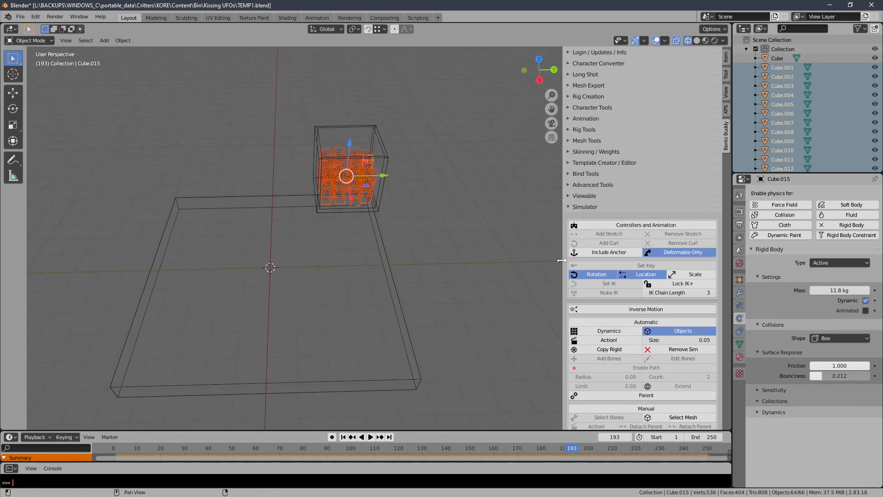
{"action": "mouse_move", "coordinate": [839, 338]}
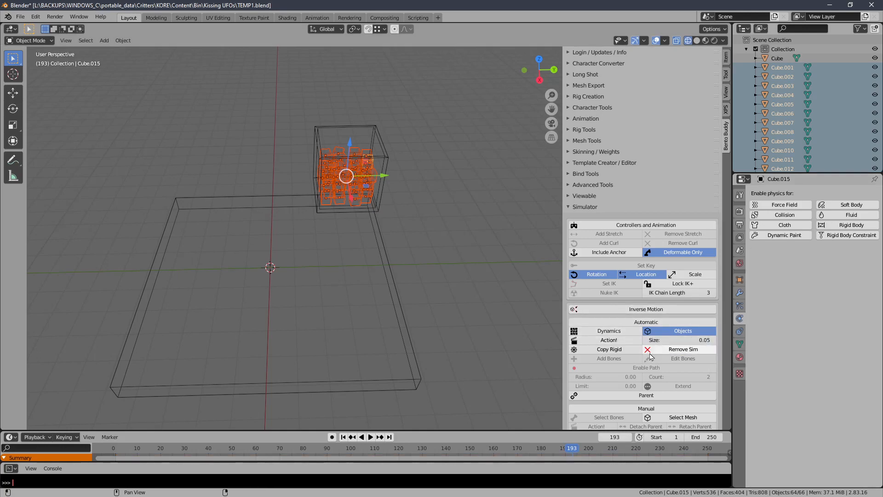
Step: Rewind the timeline to frame 1 and select the container box
{"action": "left_click", "coordinate": [361, 437]}
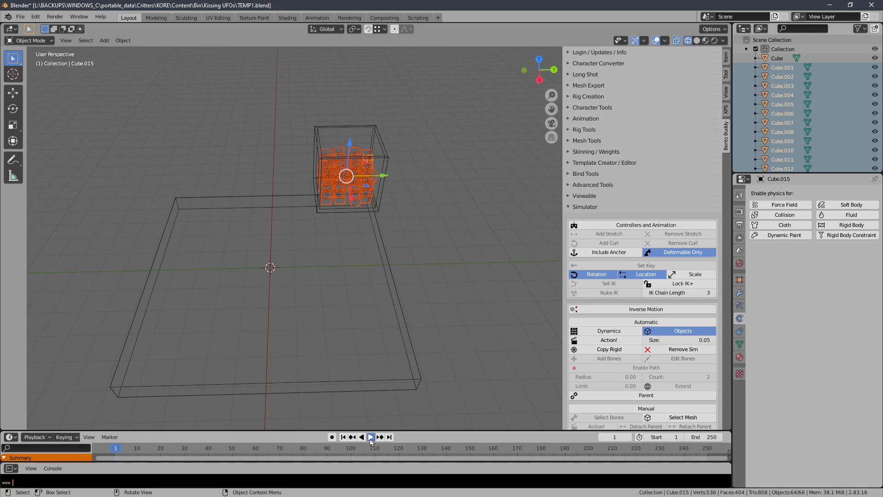
{"action": "left_click", "coordinate": [371, 437]}
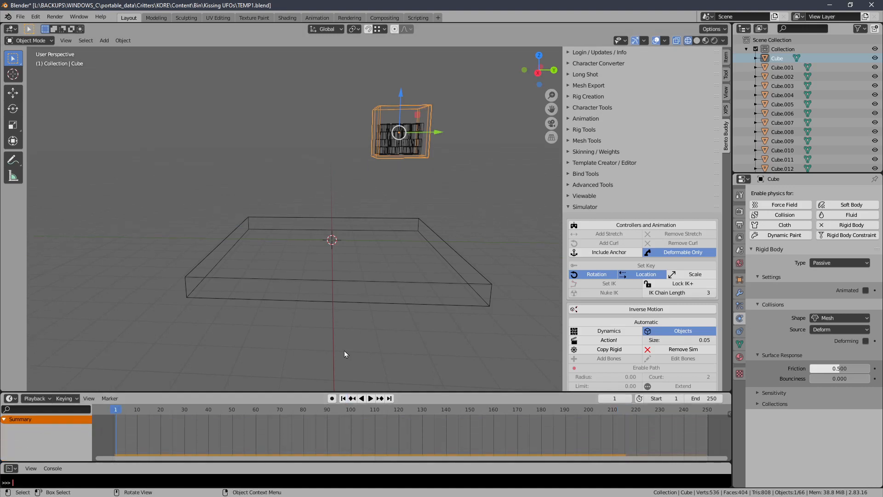
Step: Set the active keying set to Rotation and move the timeline to frame 40
{"action": "left_click", "coordinate": [88, 399]}
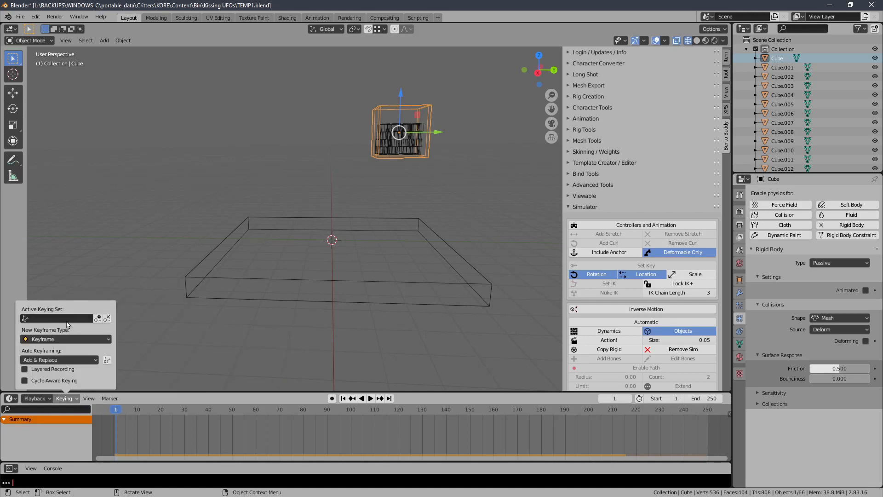
{"action": "left_click", "coordinate": [56, 318]}
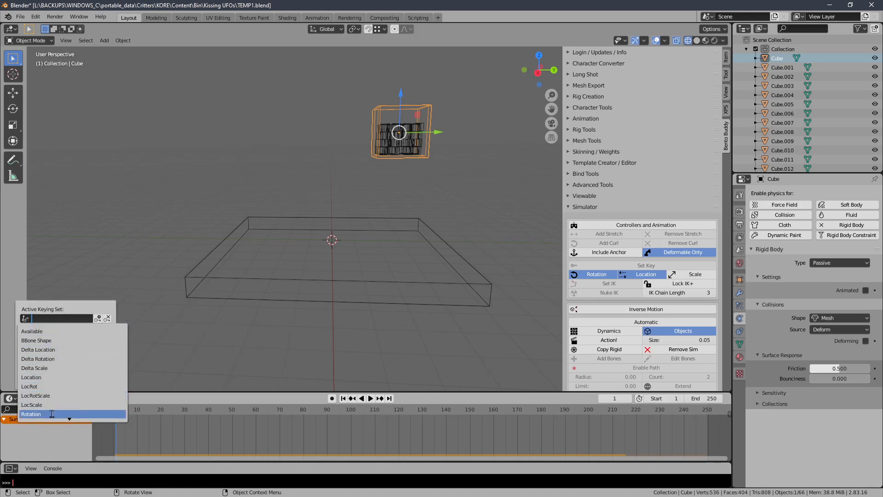
{"action": "left_click", "coordinate": [31, 414]}
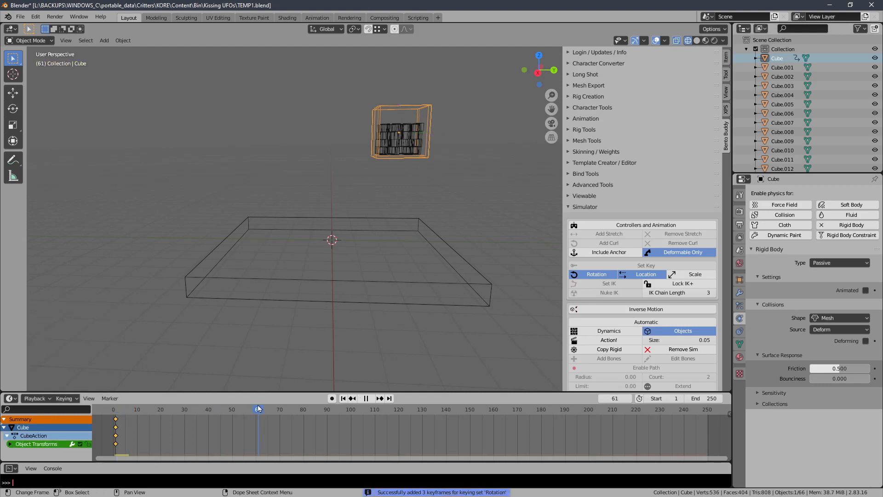
{"action": "left_click", "coordinate": [182, 408]}
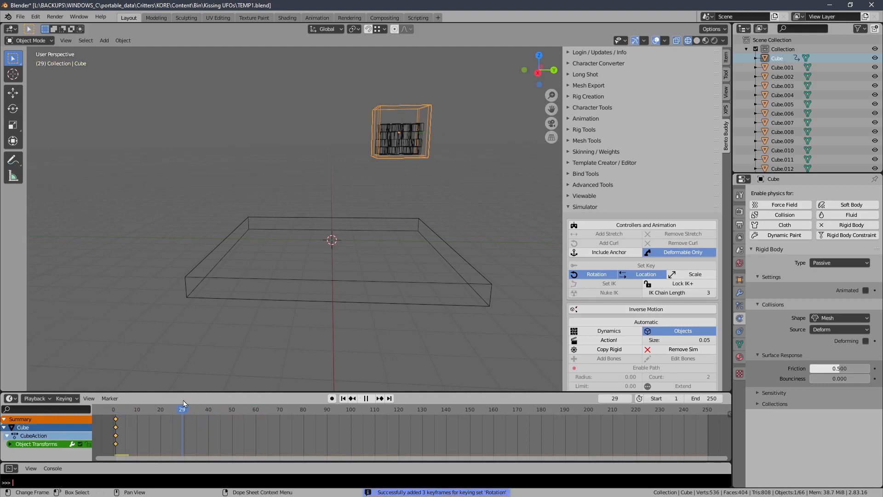
{"action": "left_click", "coordinate": [210, 409]}
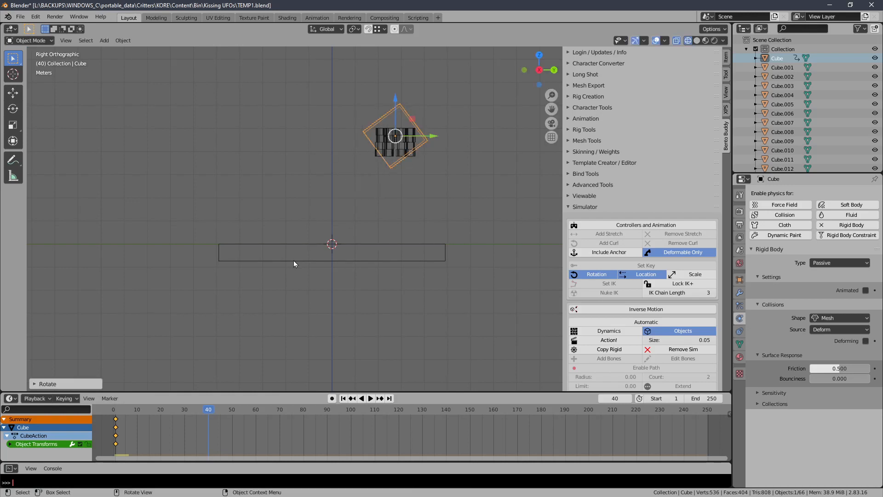
Step: Keyframe the box's rotation at frames 20 and 60, then preview the tipping from frame 1
{"action": "left_click", "coordinate": [596, 274]}
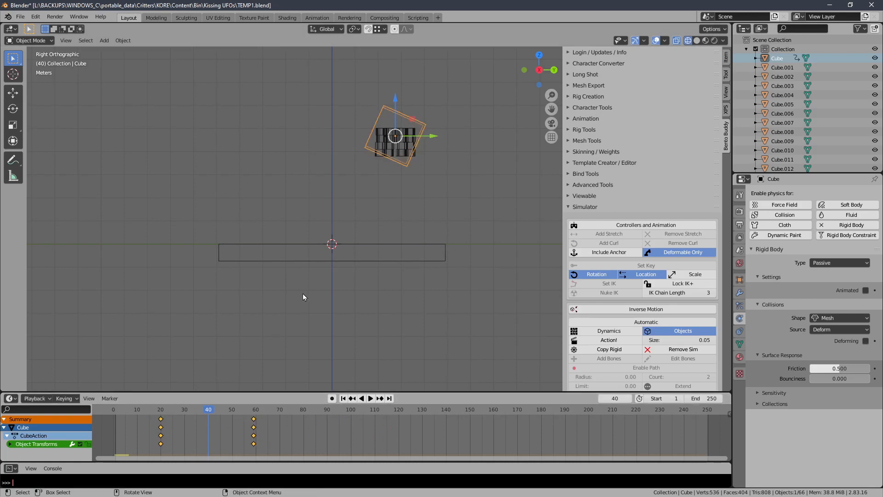
{"action": "left_click", "coordinate": [342, 398]}
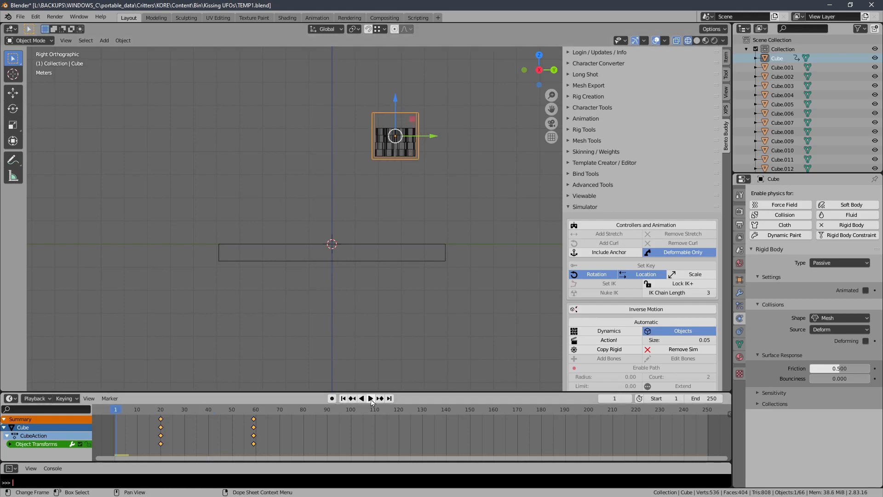
{"action": "left_click", "coordinate": [370, 398]}
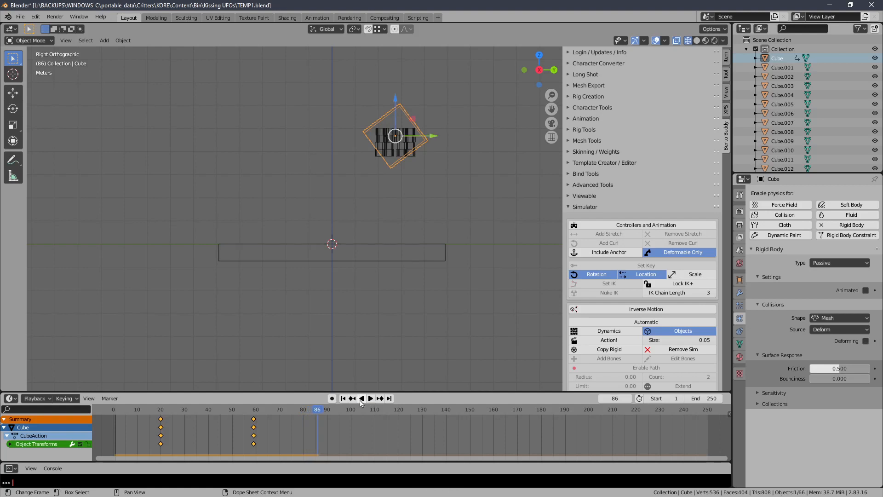
{"action": "left_click", "coordinate": [342, 398]}
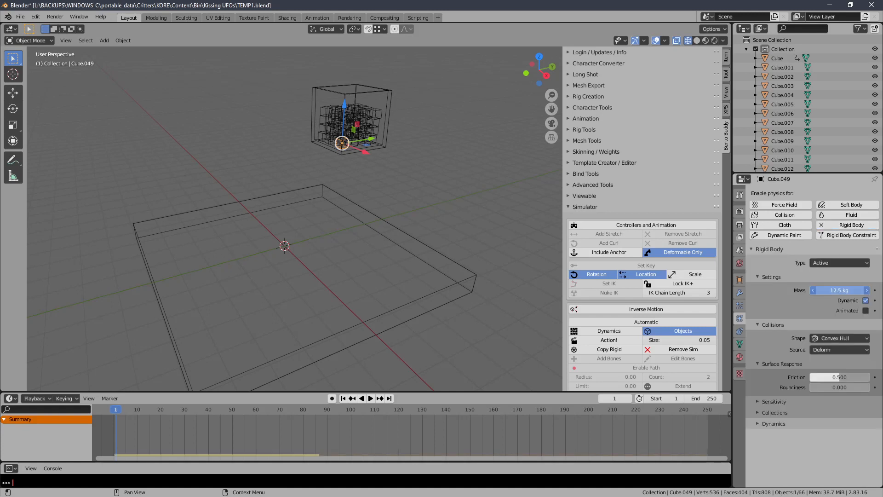
Step: Set Cube.049's rigid body collision shape to Box, then select the container box
{"action": "left_click", "coordinate": [838, 338]}
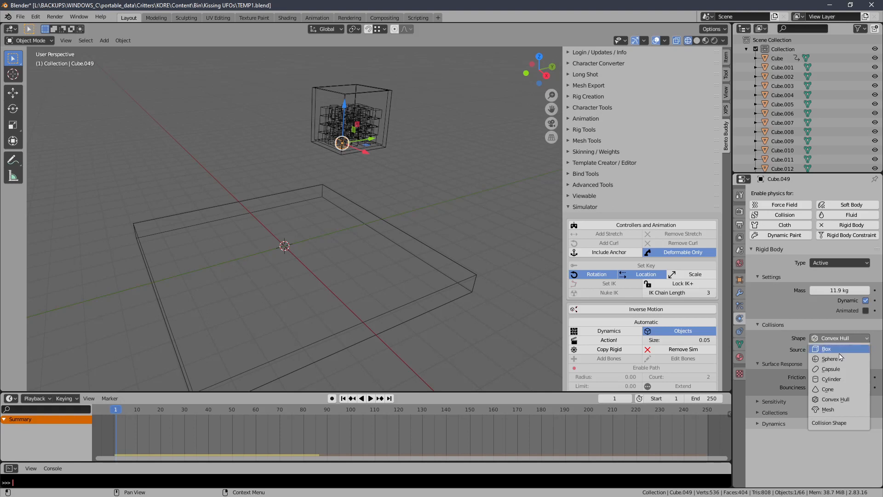
{"action": "left_click", "coordinate": [828, 349]}
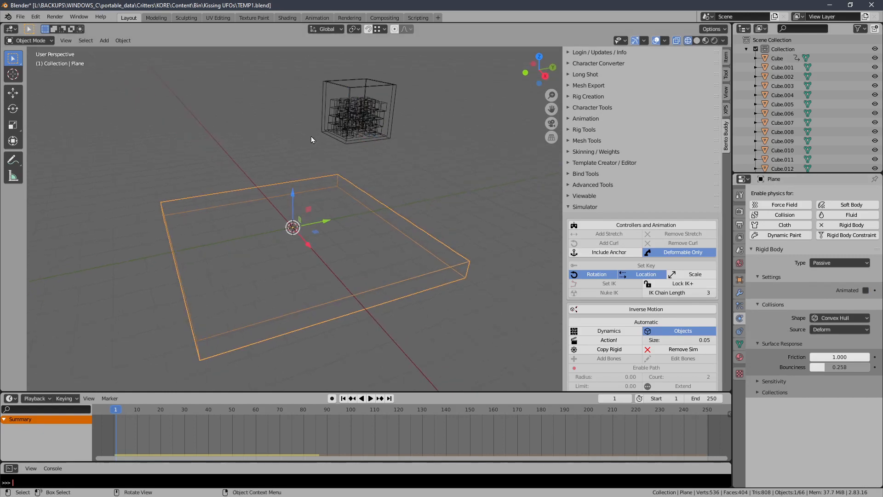
{"action": "left_click", "coordinate": [369, 398]}
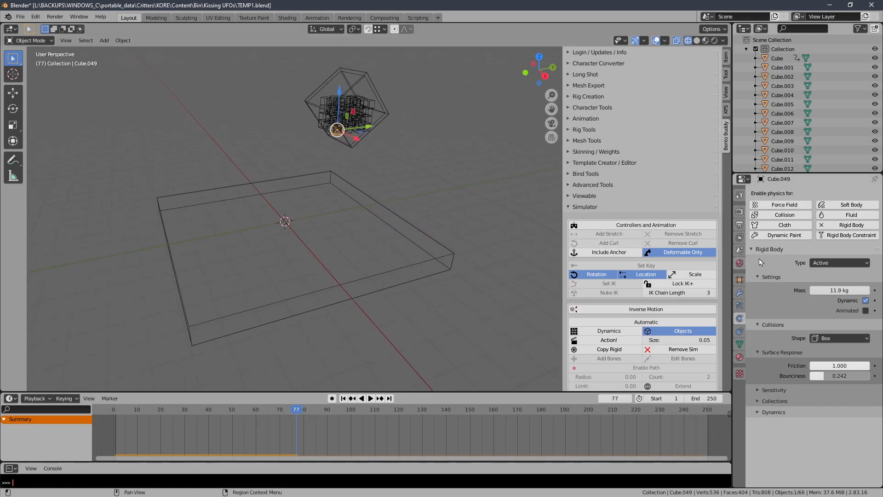
{"action": "mouse_move", "coordinate": [668, 276]}
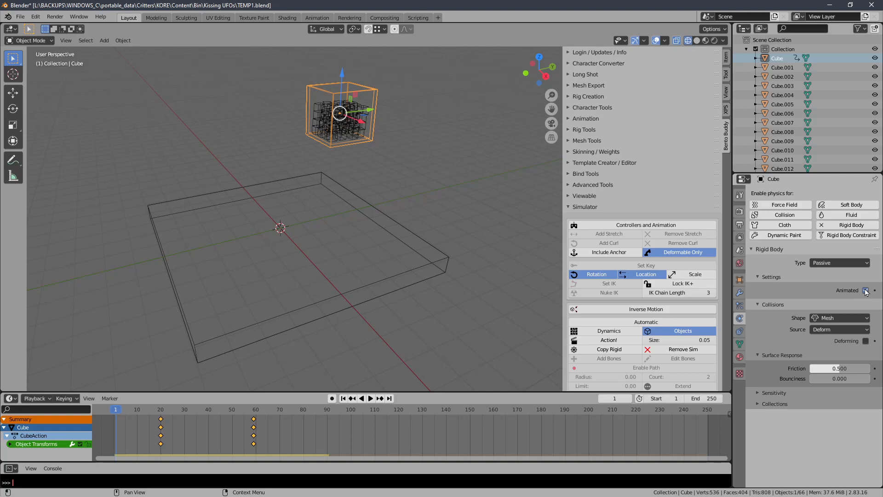
Step: Mark the container's rigid body as Animated, replay the simulation, and select the ground slab
{"action": "left_click", "coordinate": [371, 398]}
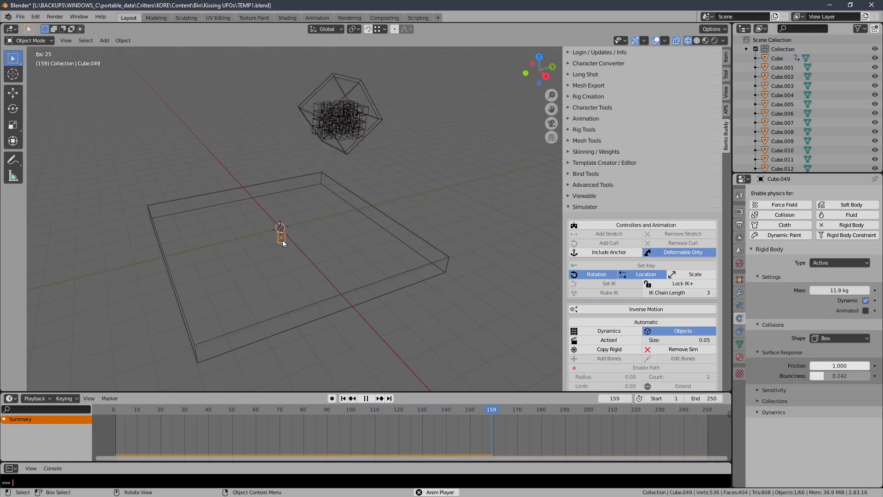
{"action": "left_click", "coordinate": [366, 398]}
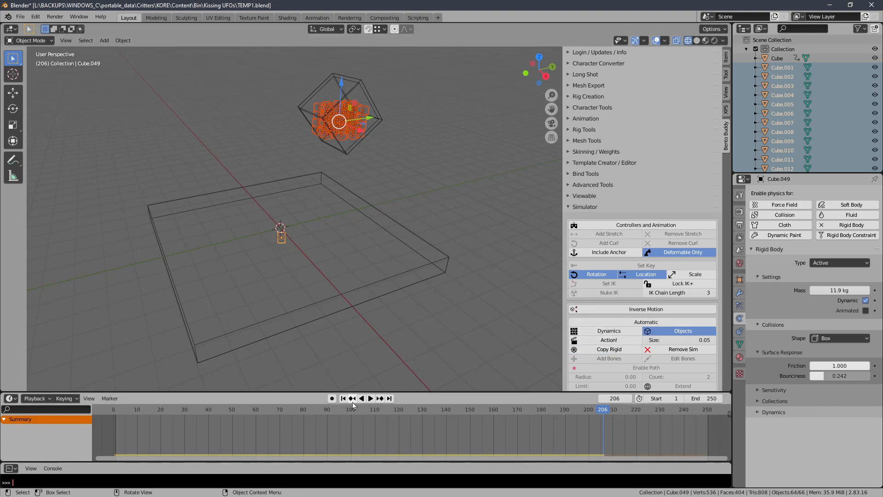
{"action": "left_click", "coordinate": [370, 398]}
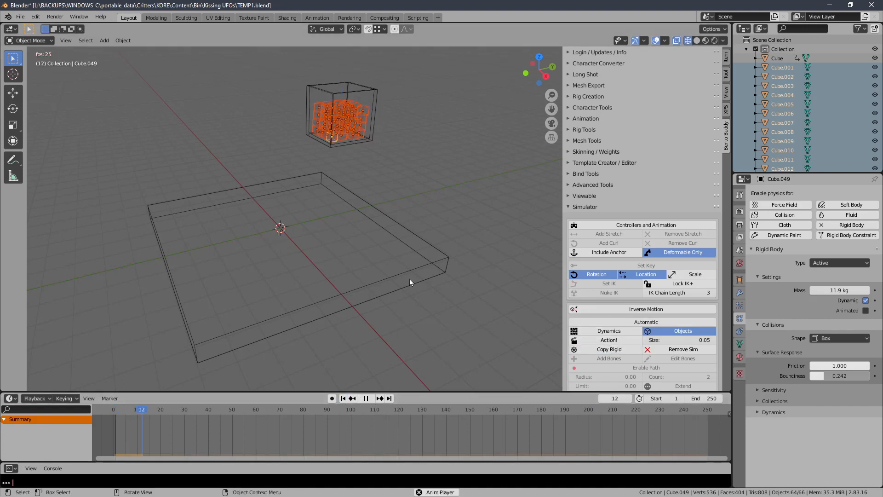
{"action": "left_click", "coordinate": [364, 398]}
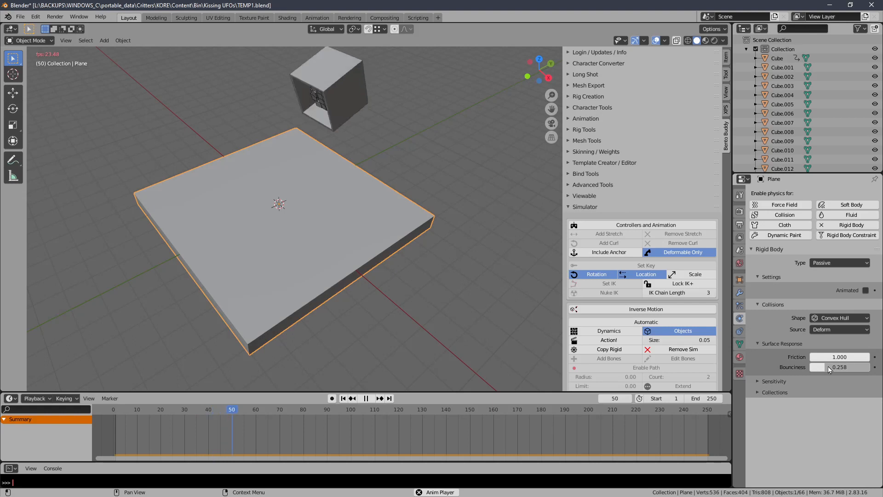
Step: Play the simulation, watch the tipping box spill the cubes onto the slab, and replay it
{"action": "left_click", "coordinate": [364, 398]}
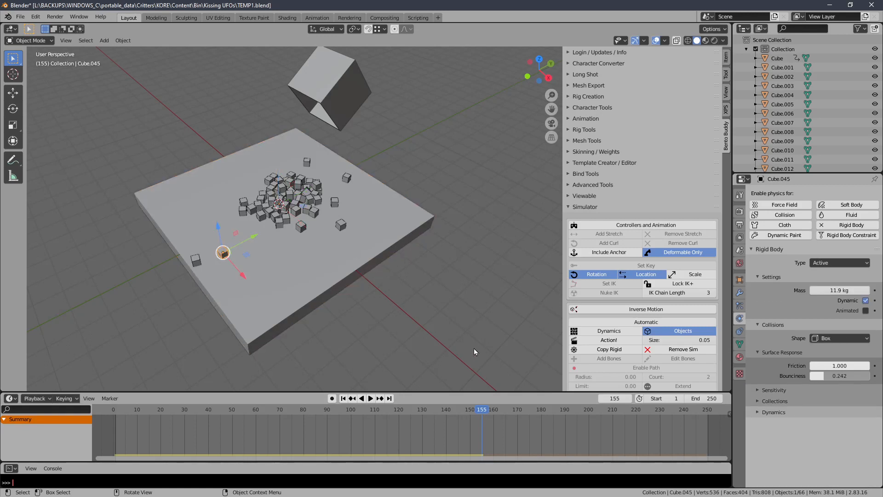
{"action": "left_click", "coordinate": [370, 398]}
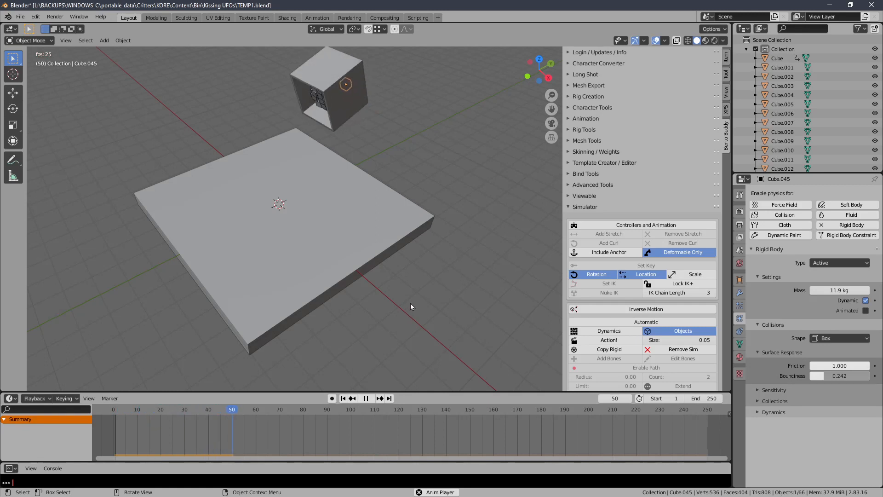
{"action": "left_click", "coordinate": [364, 398]}
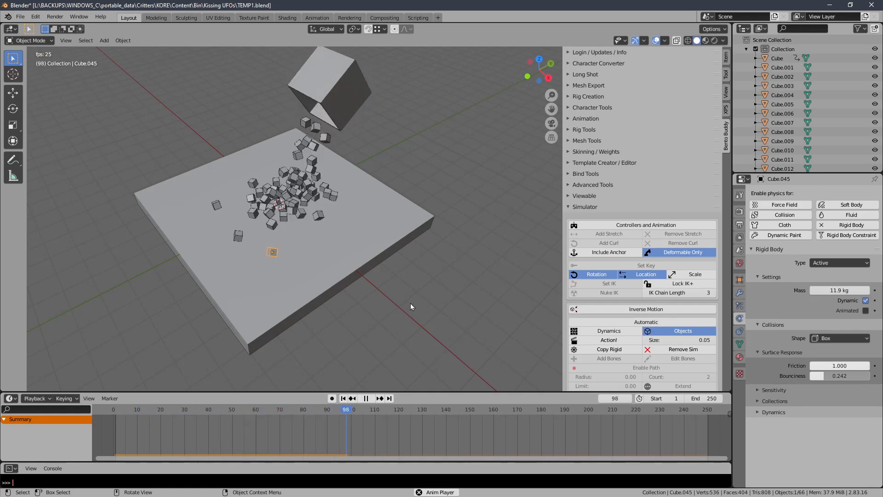